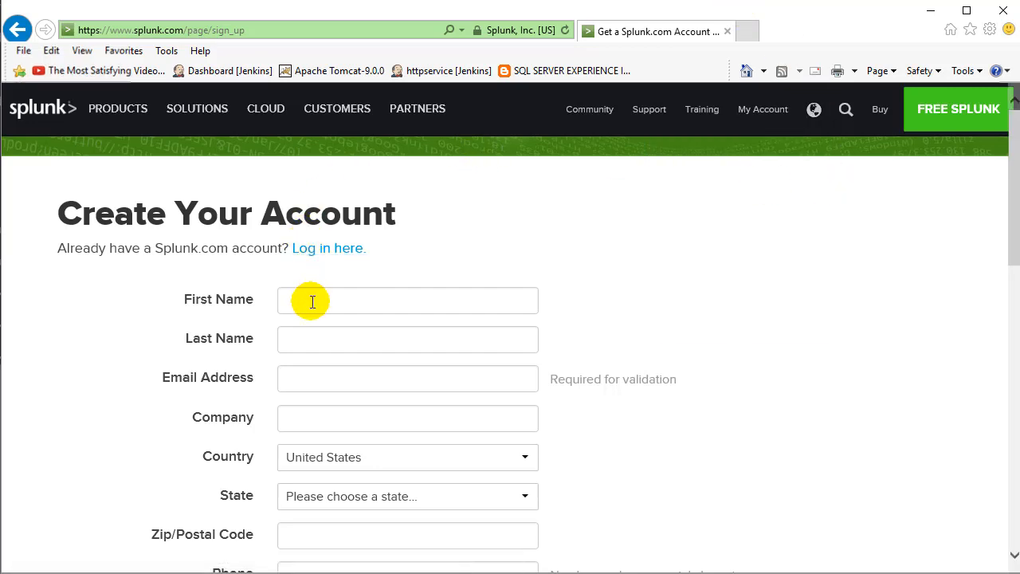
# Fill in the sign-up form as Bruno Terkaly with a digits-only phone number and submit it.
pyautogui.write('Bruno')
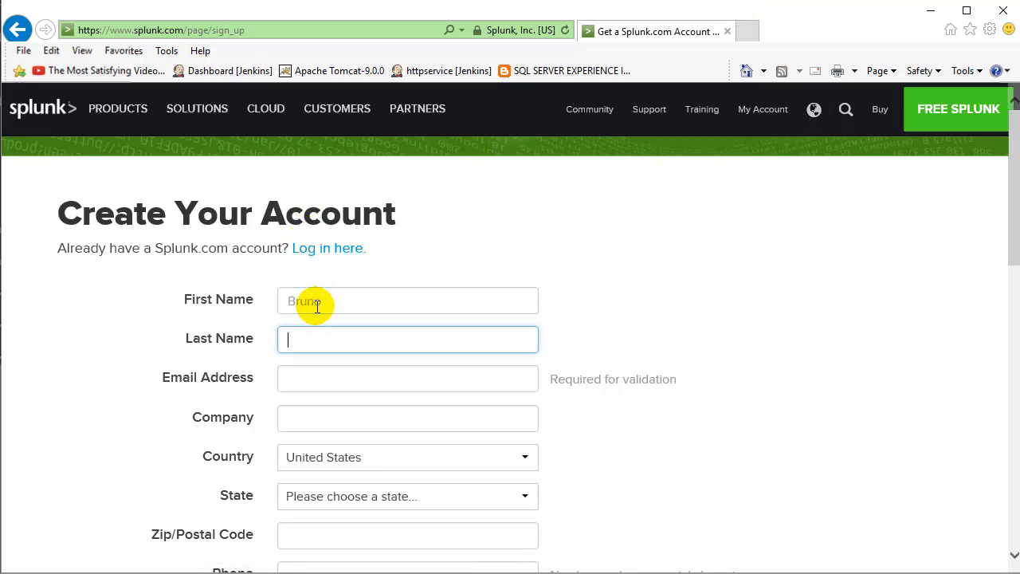
pyautogui.write('Terkaly')
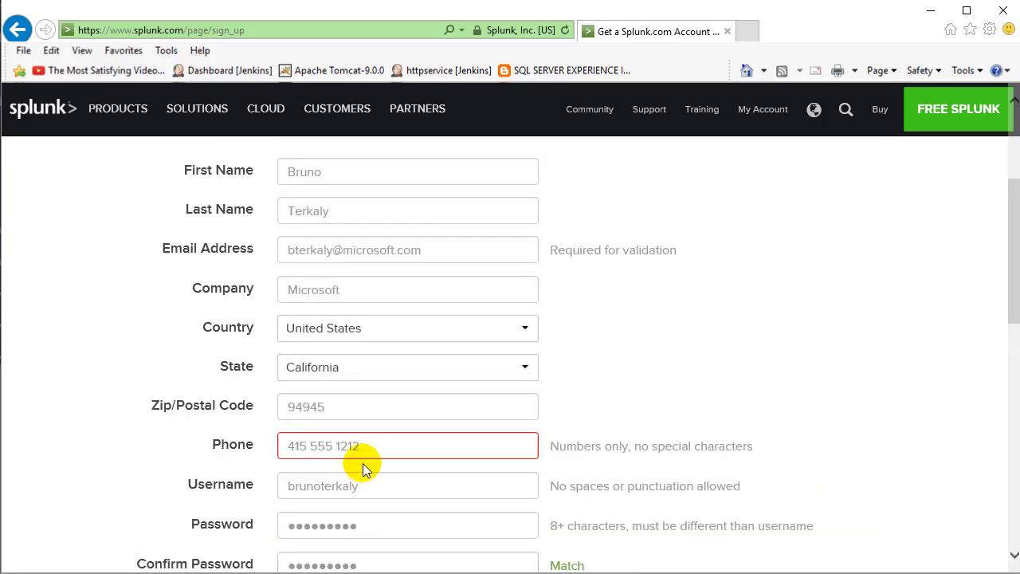
pyautogui.click(403, 446)
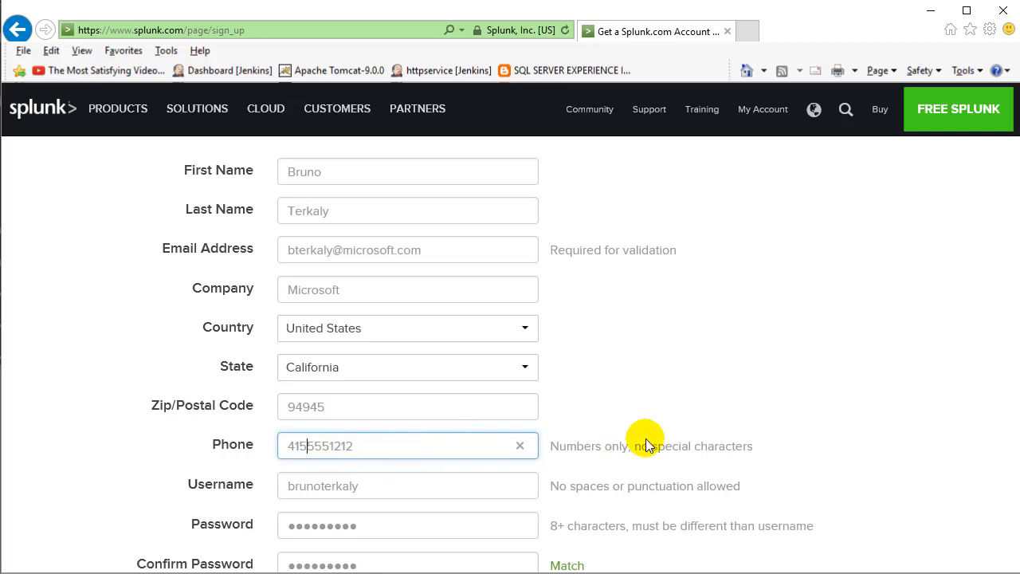
pyautogui.scroll(-3)
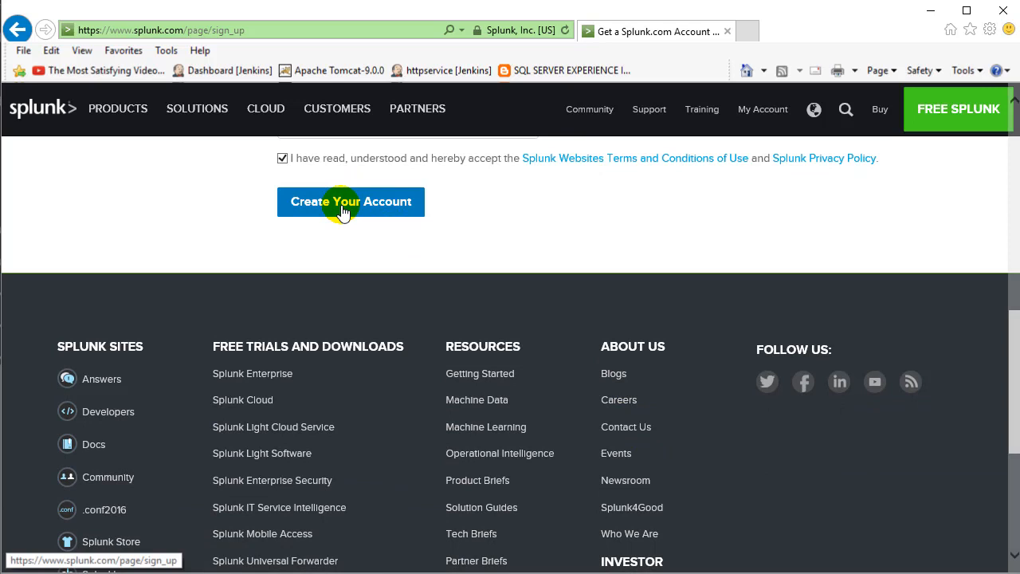
pyautogui.click(351, 201)
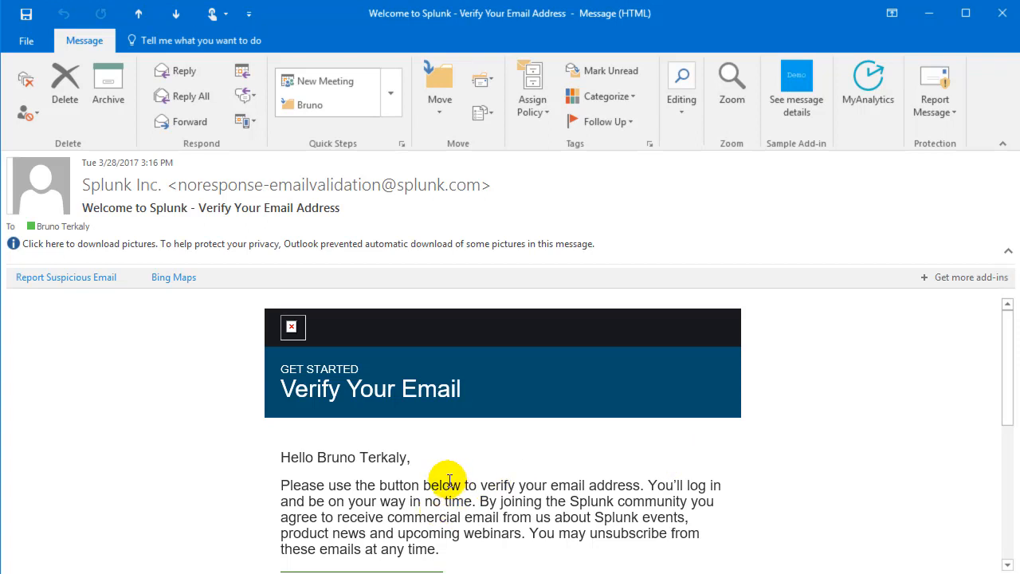
# Confirm the address using the Verify Your Email button in Splunk's welcome email.
pyautogui.scroll(-3)
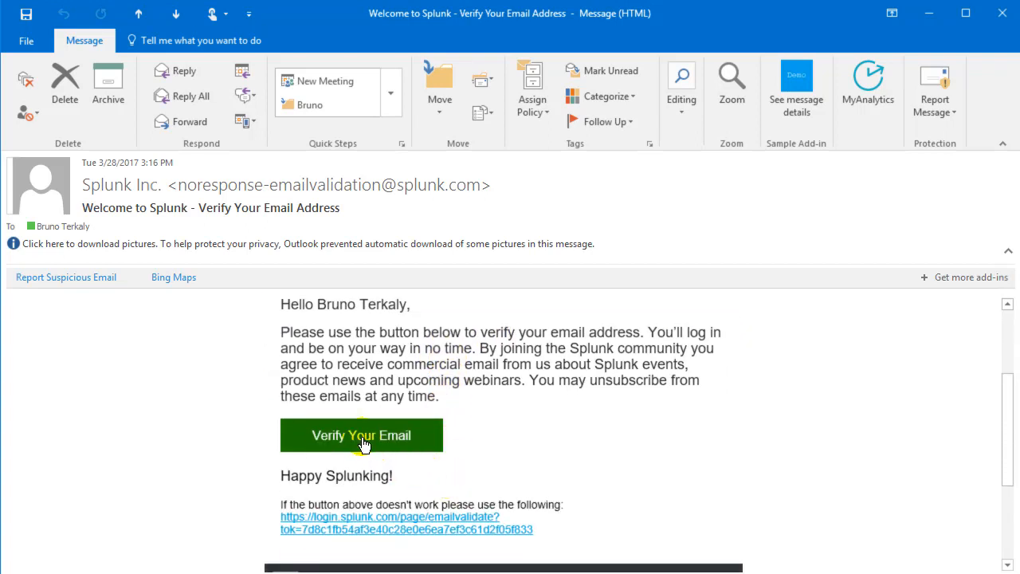
pyautogui.click(361, 435)
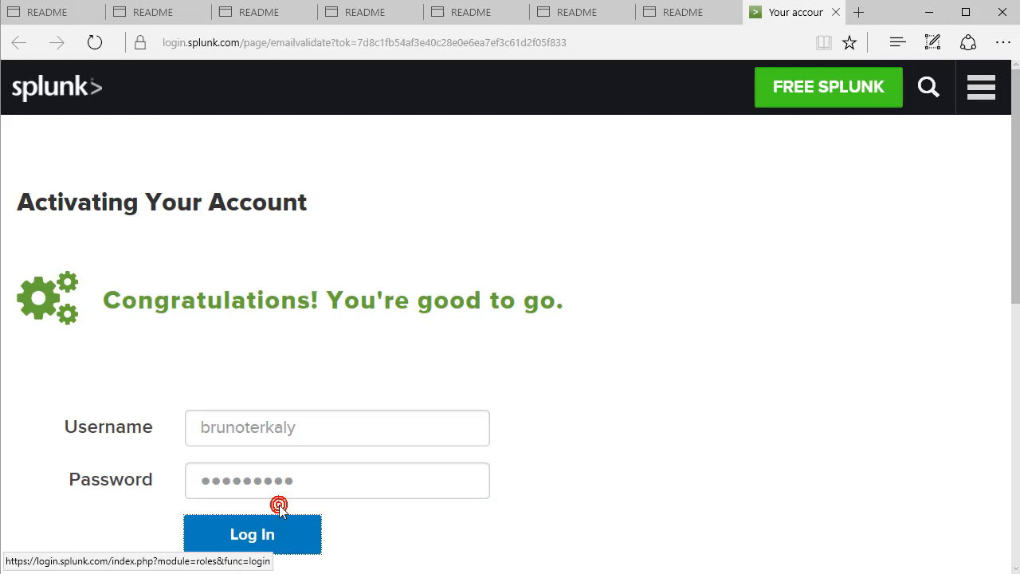
# Log in to the activated account and browse the free trials and downloads page.
pyautogui.click(252, 533)
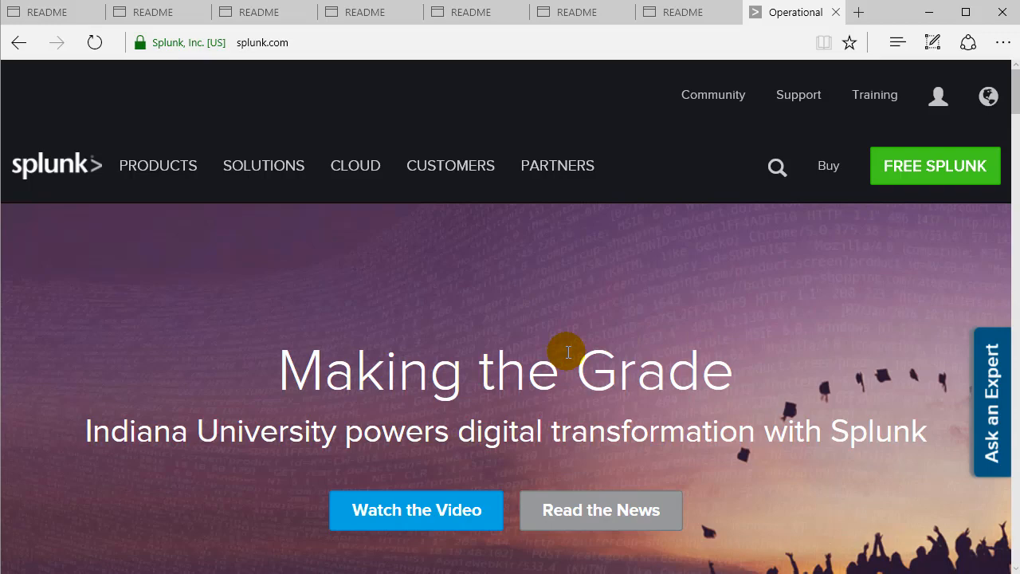
pyautogui.click(934, 166)
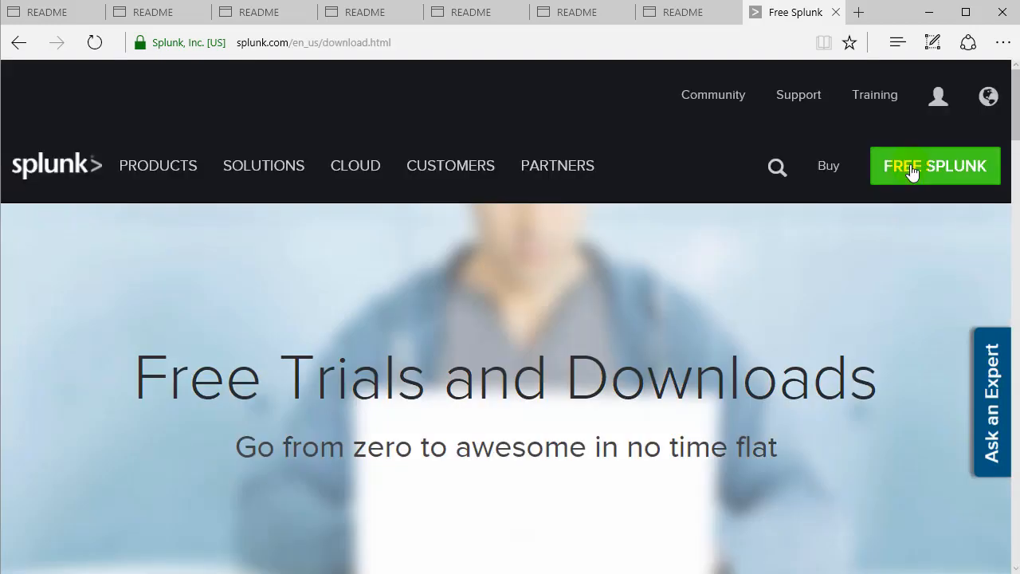
pyautogui.scroll(-3)
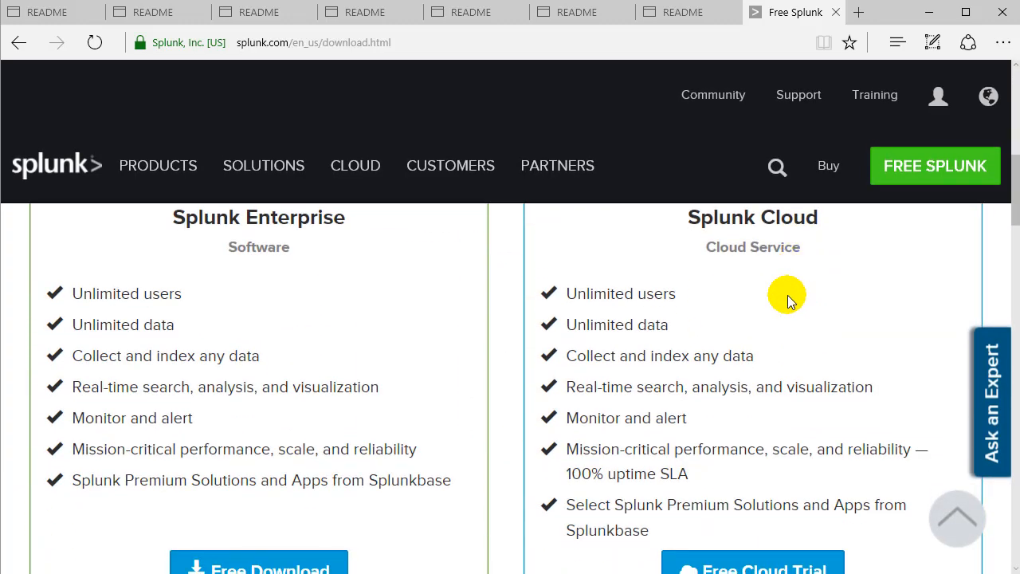
pyautogui.scroll(-3)
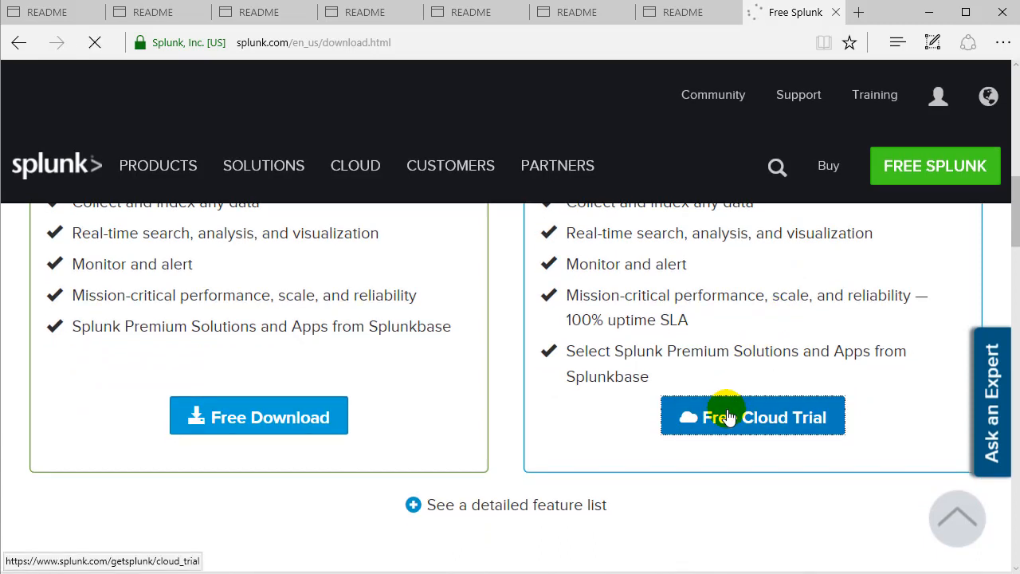
# Start the Splunk Cloud free trial after the reCAPTCHA check and view the new instance.
pyautogui.click(727, 415)
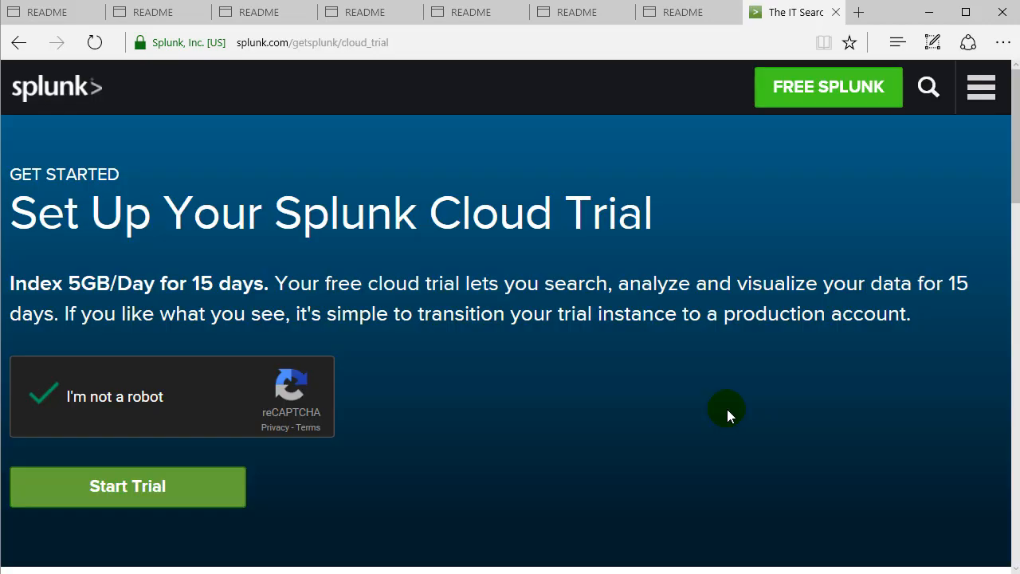
pyautogui.click(128, 486)
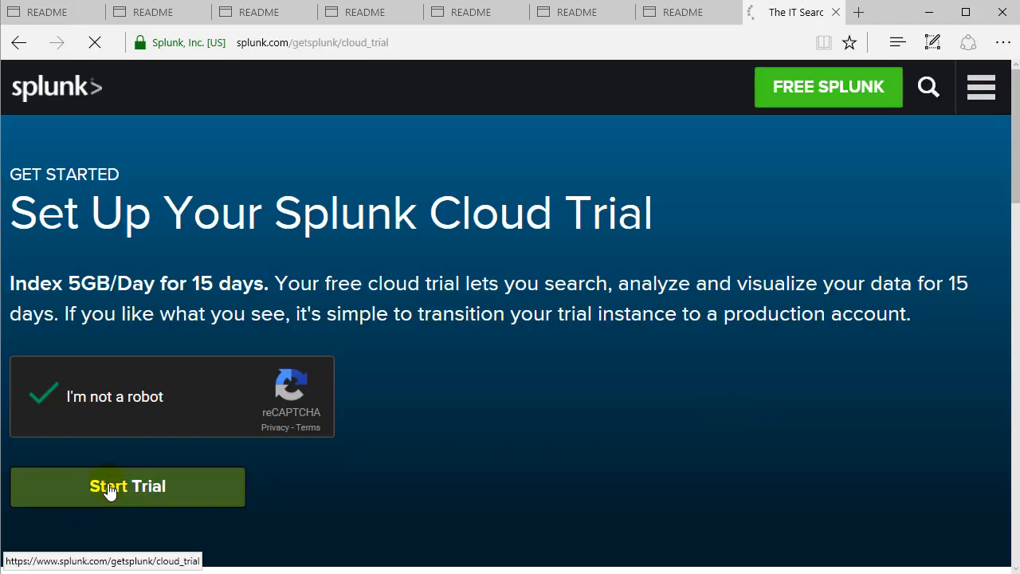
pyautogui.click(127, 486)
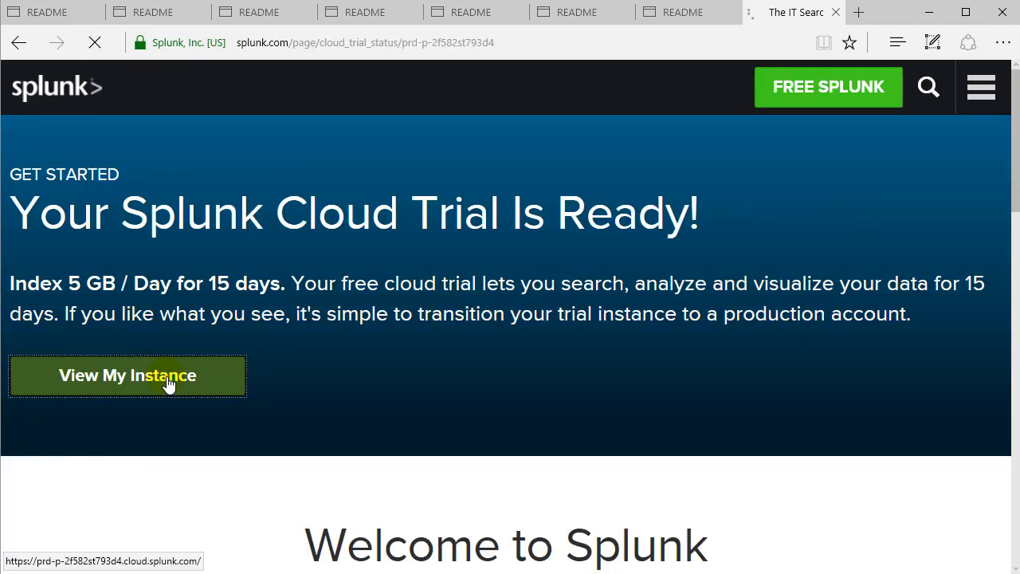
pyautogui.click(127, 376)
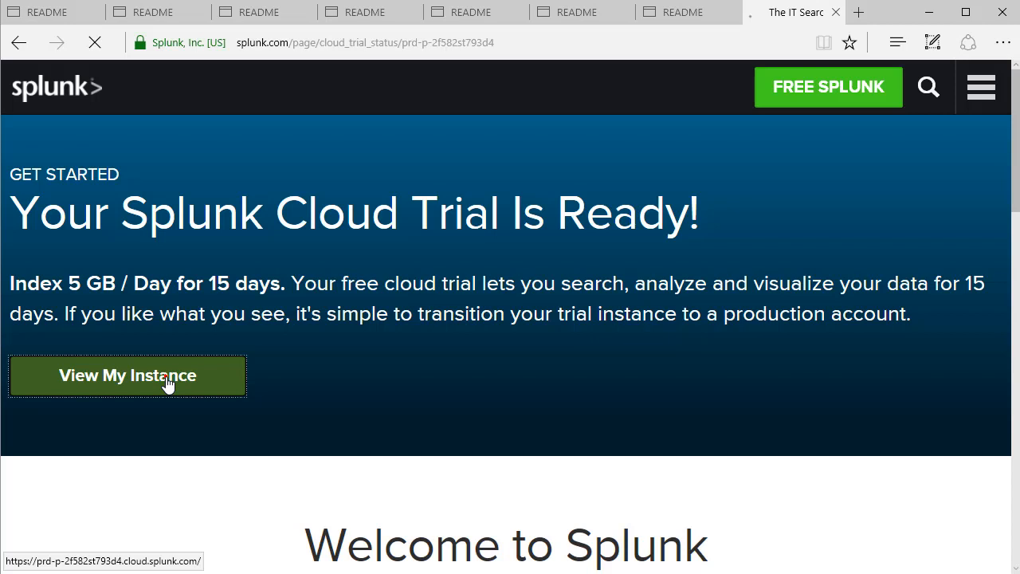
pyautogui.click(127, 376)
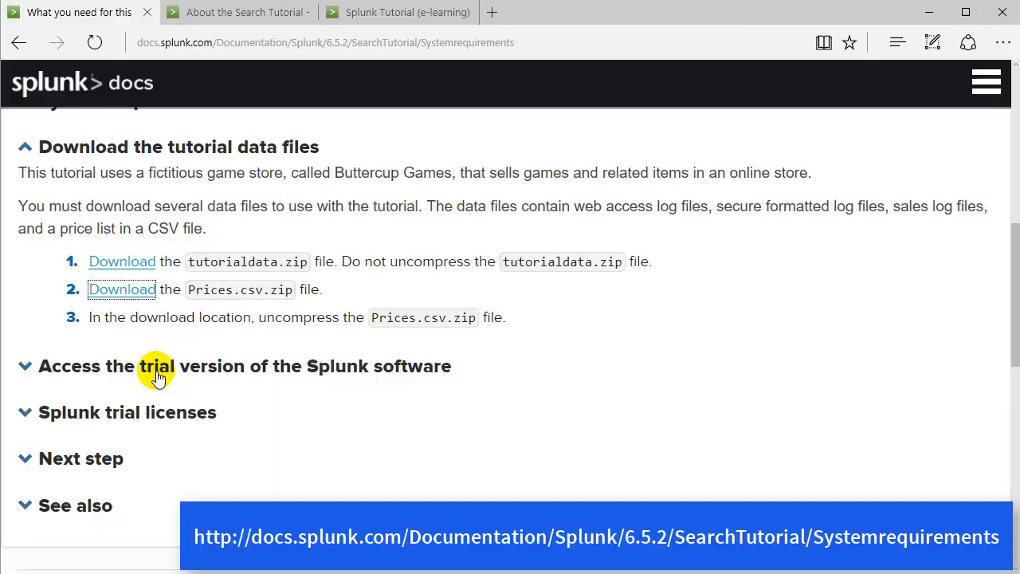
# Save Prices.csv.zip from its Download link using Save target as.
pyautogui.rightClick(121, 288)
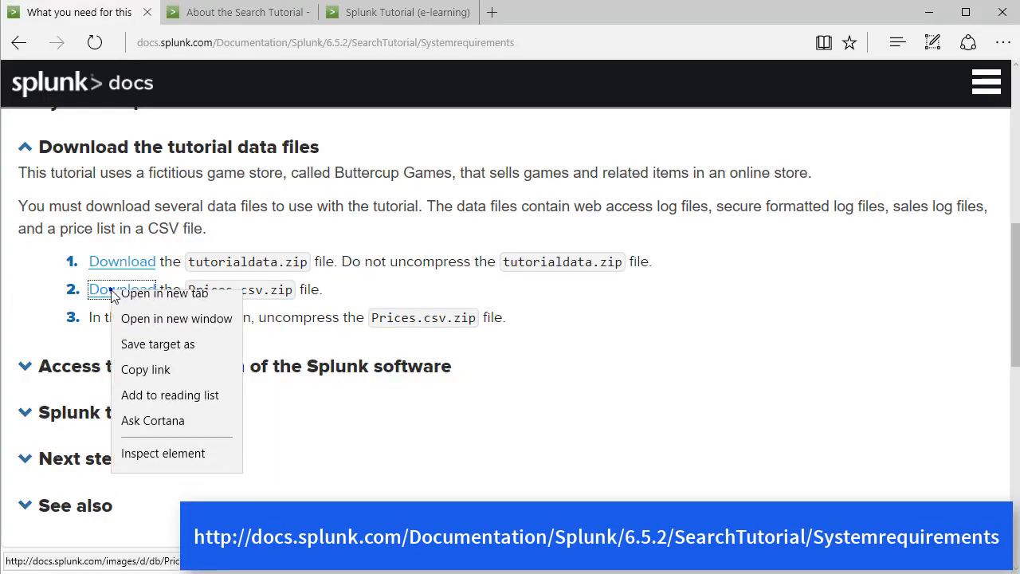
pyautogui.click(158, 345)
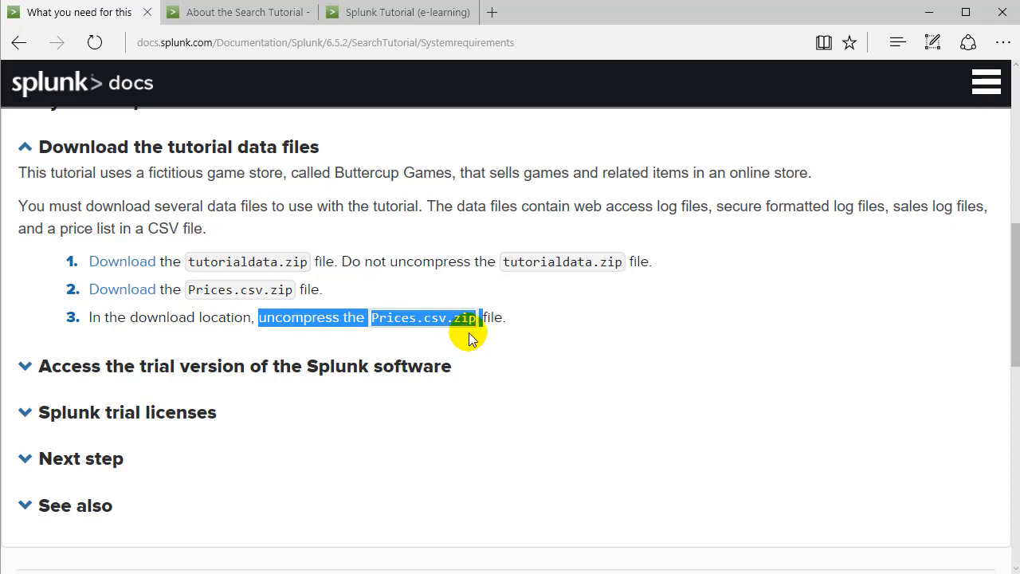
pyautogui.moveTo(544, 362)
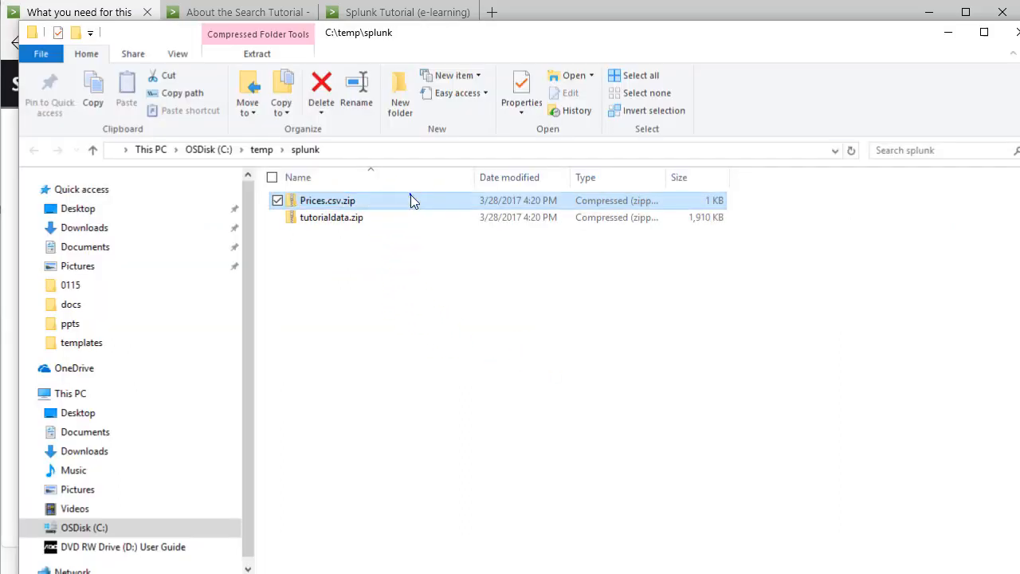
# Extract All of Prices.csv.zip into the default Prices.csv folder under C:\temp\splunk.
pyautogui.rightClick(327, 200)
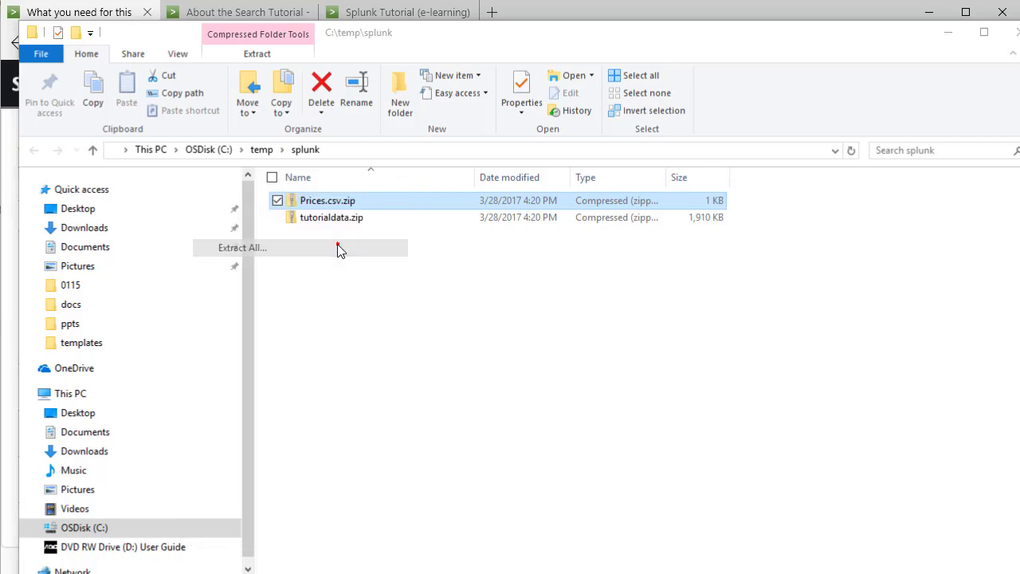
pyautogui.click(241, 247)
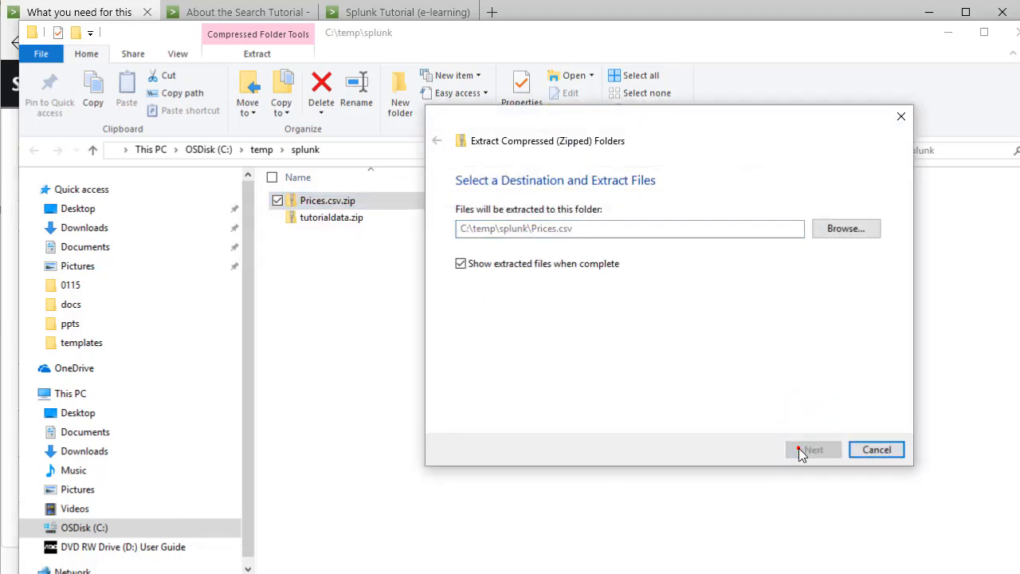
pyautogui.click(813, 450)
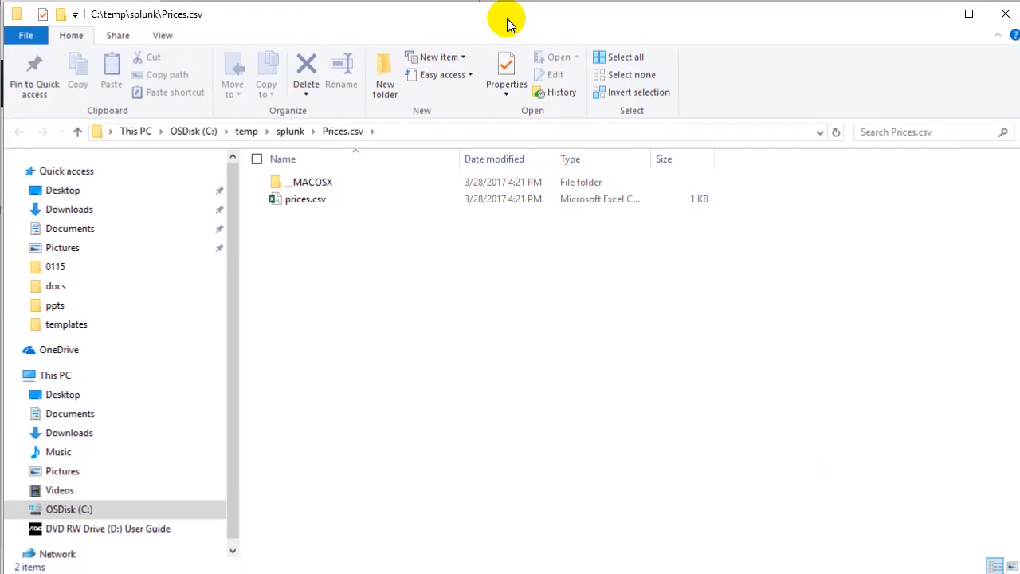
pyautogui.click(303, 196)
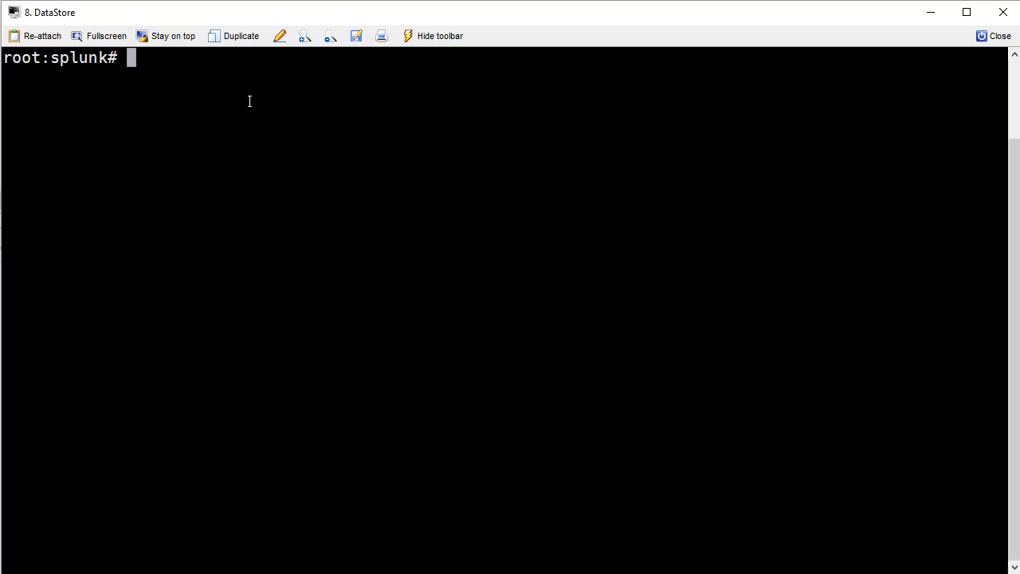
# Wget splunk-6.5.2-67571ef4b87d-linux-2.6-amd64.deb from Splunk's download servlet and list the file.
pyautogui.write('wget -O spl')
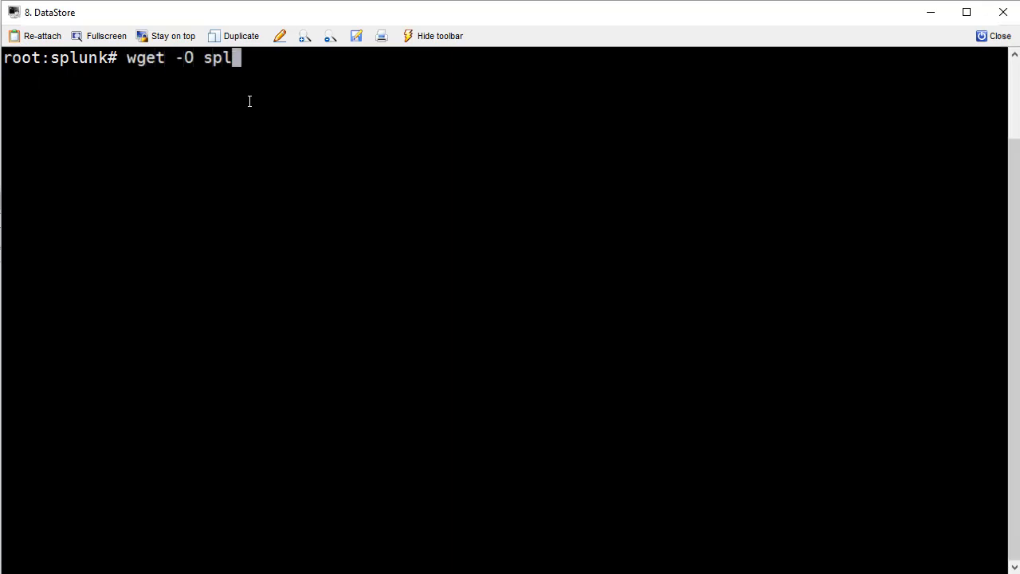
pyautogui.write('unk-6.5.2-67')
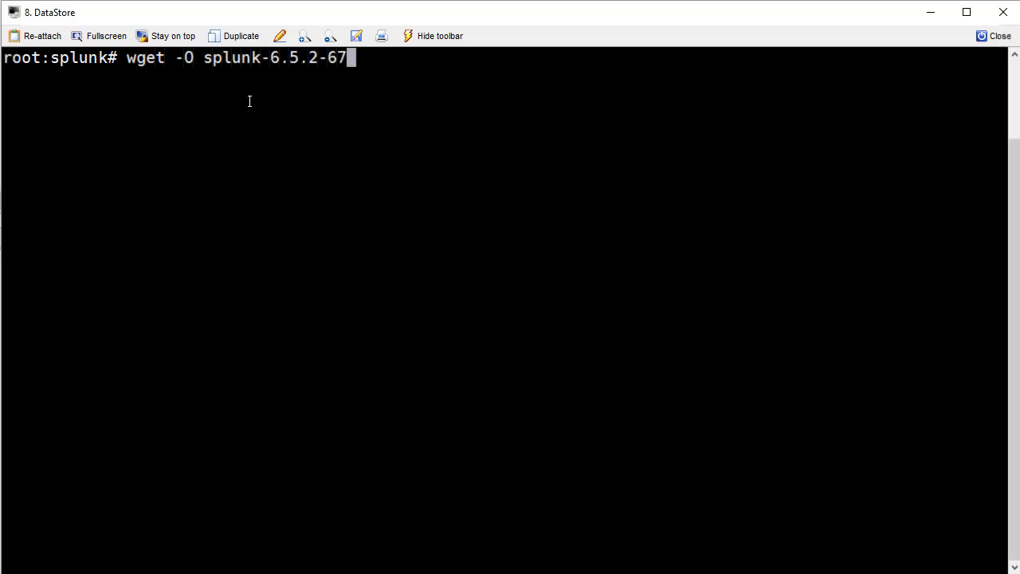
pyautogui.write('571ef4b87d-')
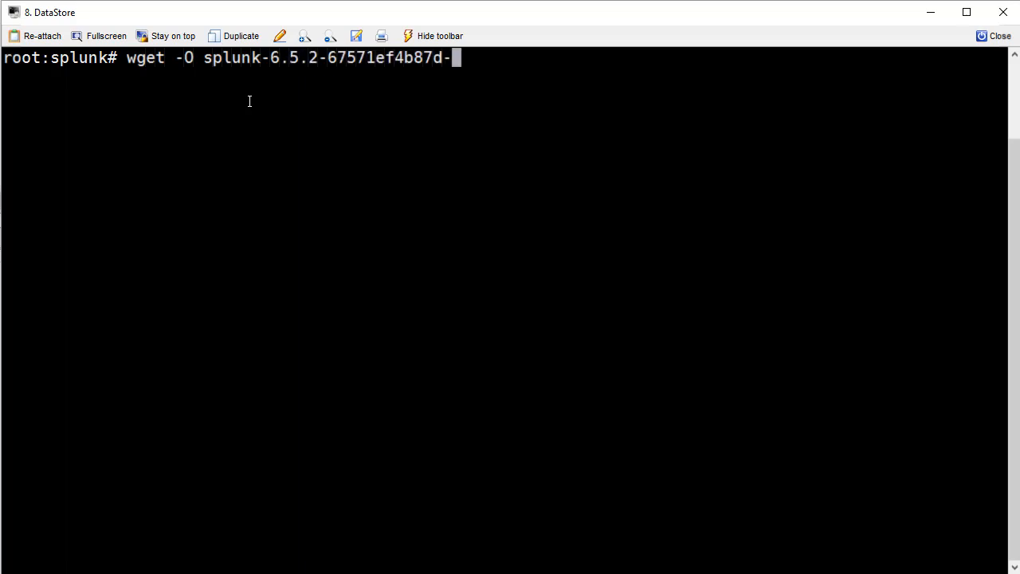
pyautogui.write('linux-2.')
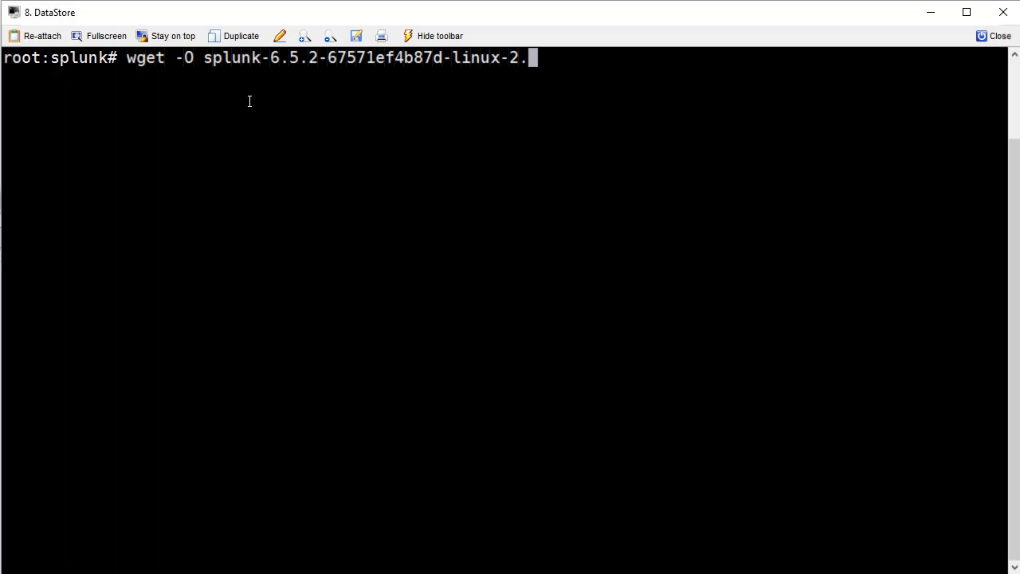
pyautogui.write("6-amd64.deb 'h")
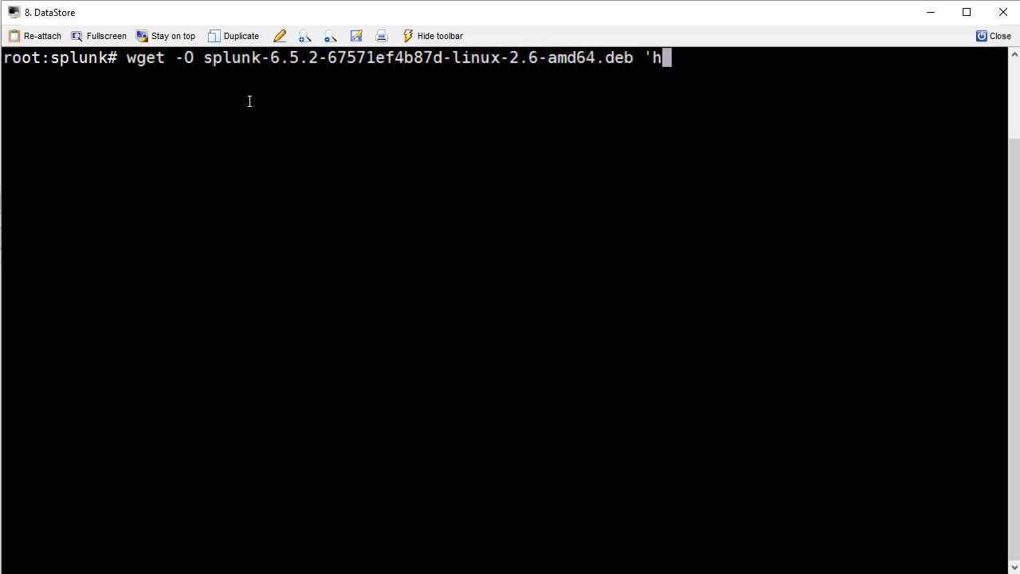
pyautogui.write('ttps://www.')
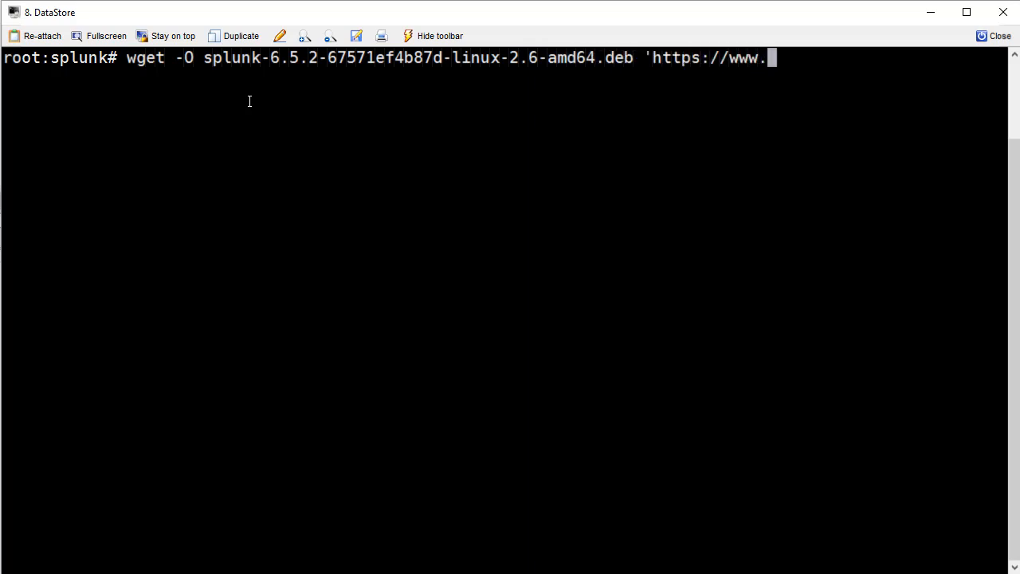
pyautogui.write('splunk.co')
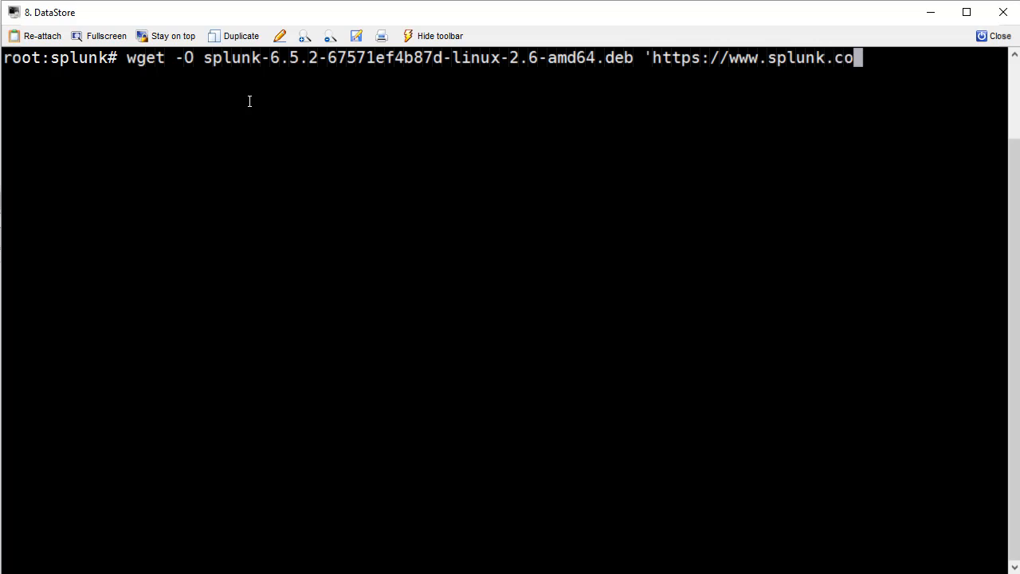
pyautogui.write('m/bin/splunk')
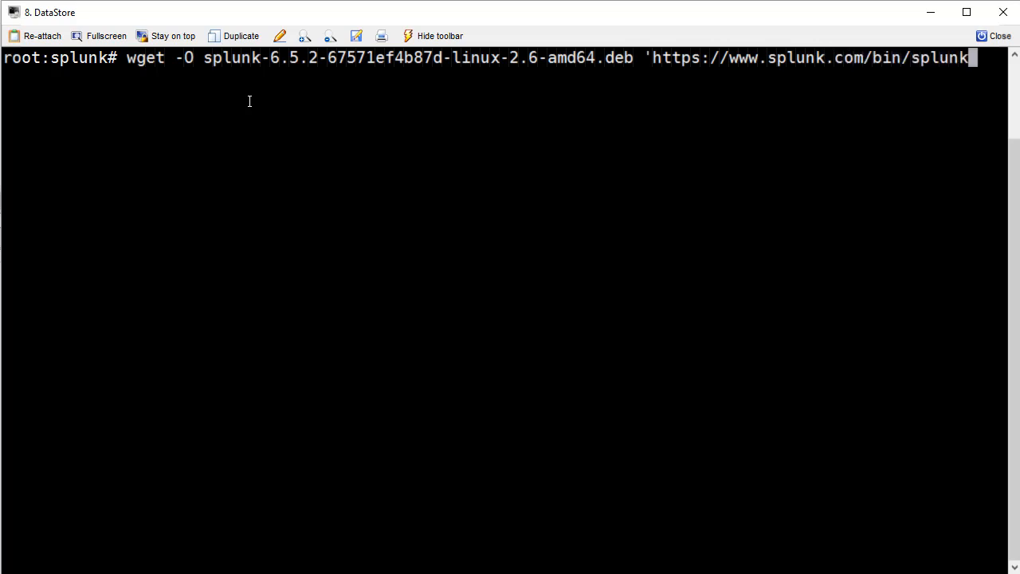
pyautogui.write('/DownloadAc')
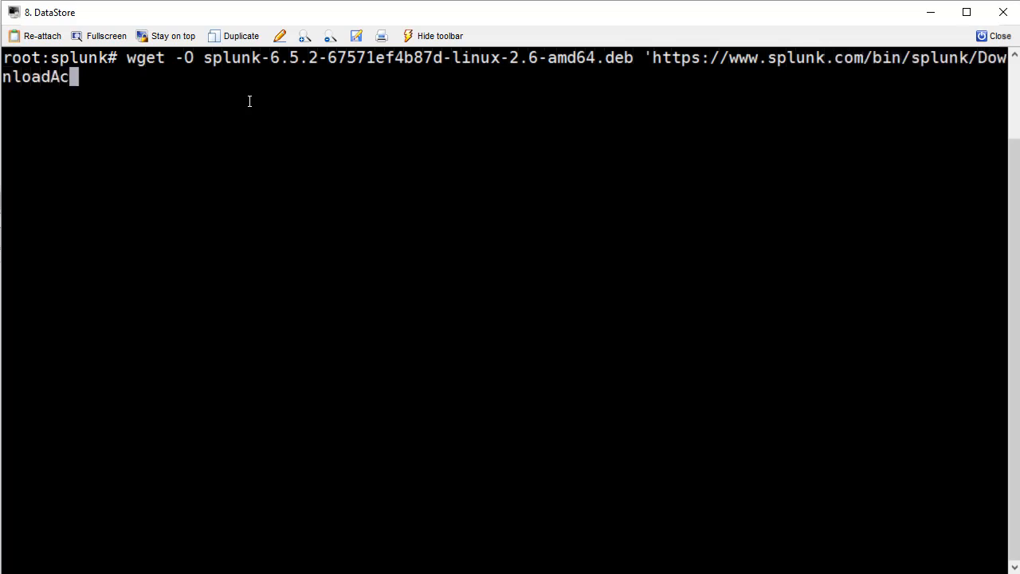
pyautogui.write('tivityServlet?architec')
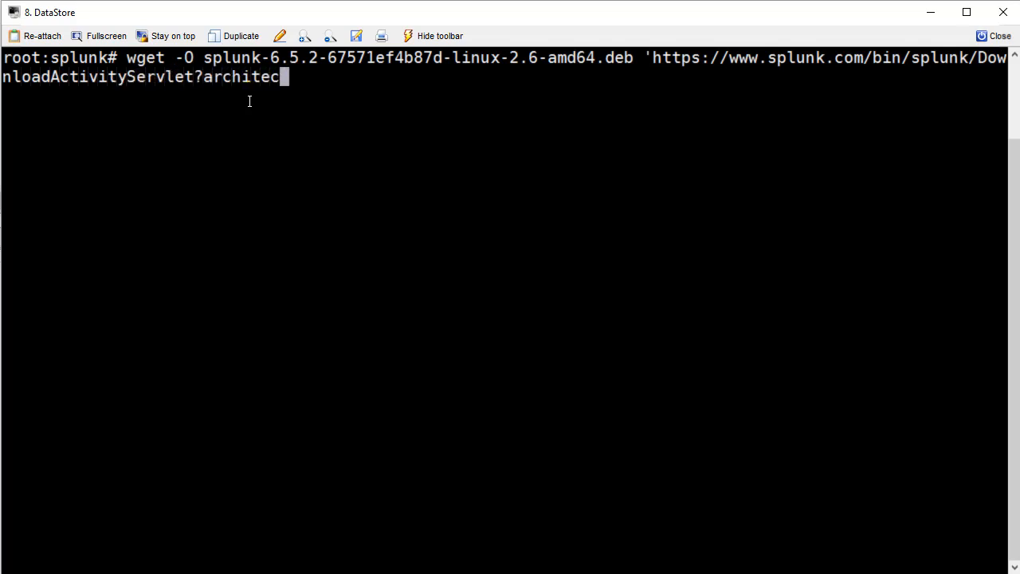
pyautogui.write('ture=x86_6')
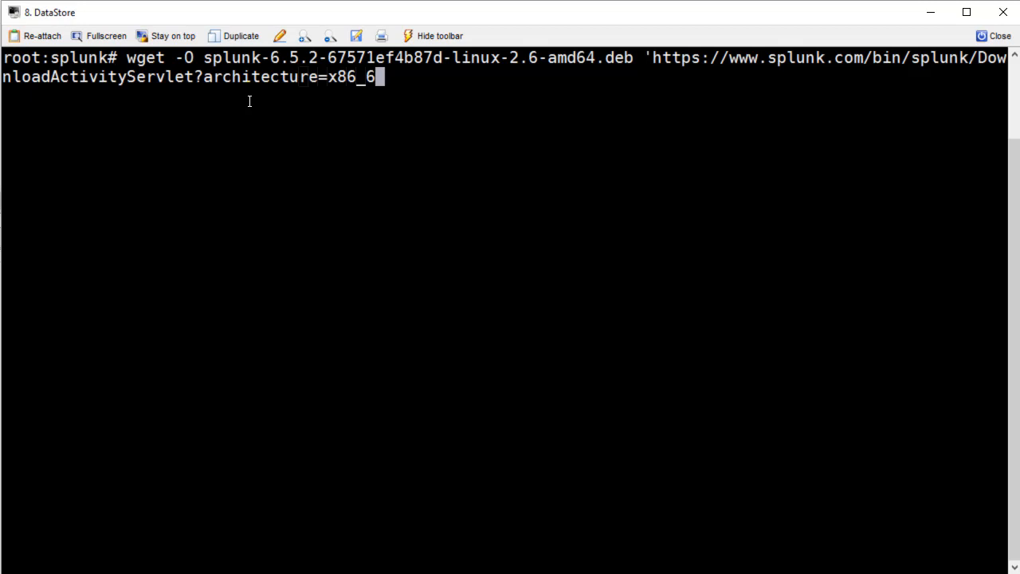
pyautogui.write('4&platform')
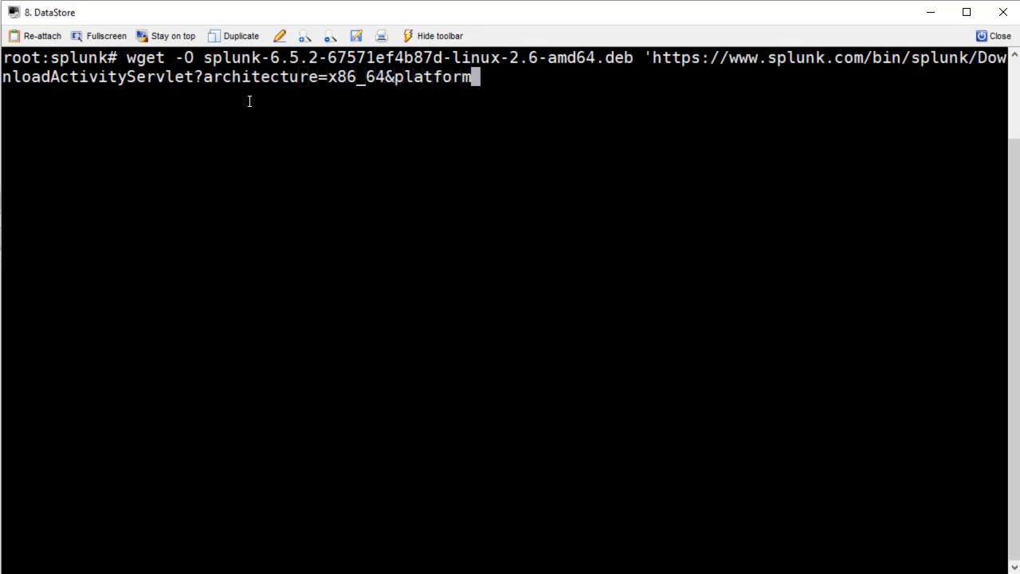
pyautogui.write('=linux&ver')
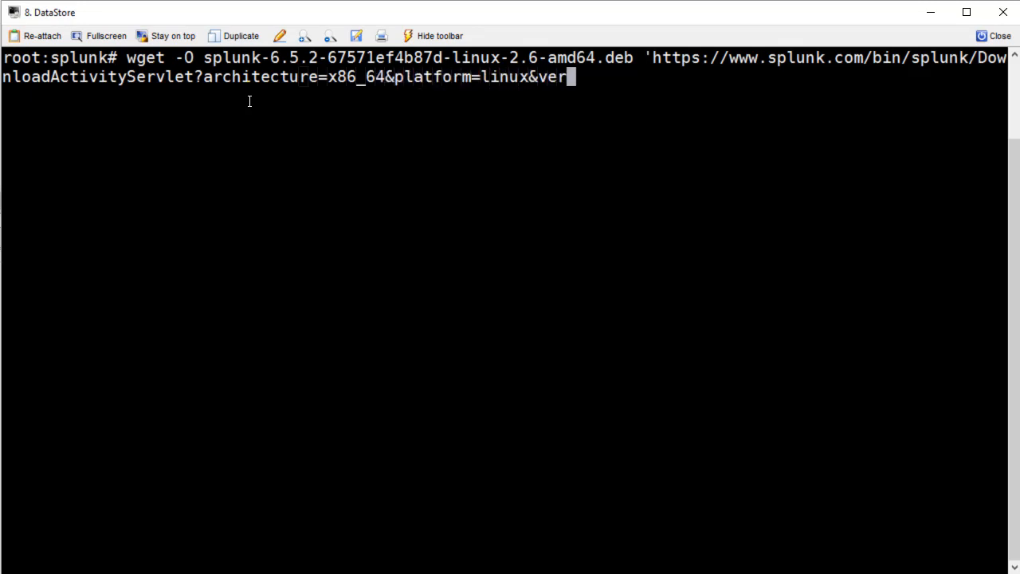
pyautogui.write('sion=6.5.')
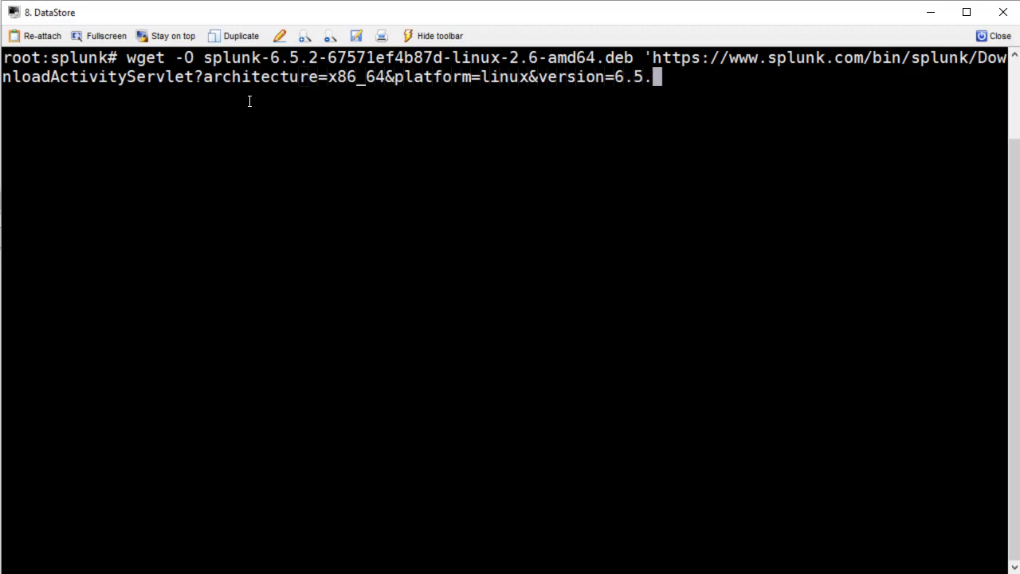
pyautogui.write('2&product=s')
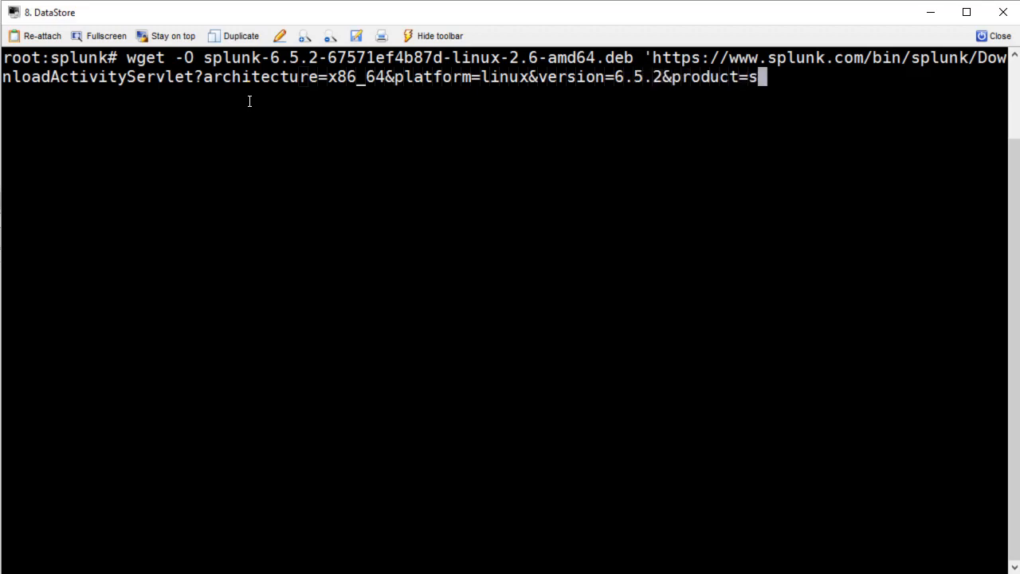
pyautogui.write('plunk&filename=splunk-')
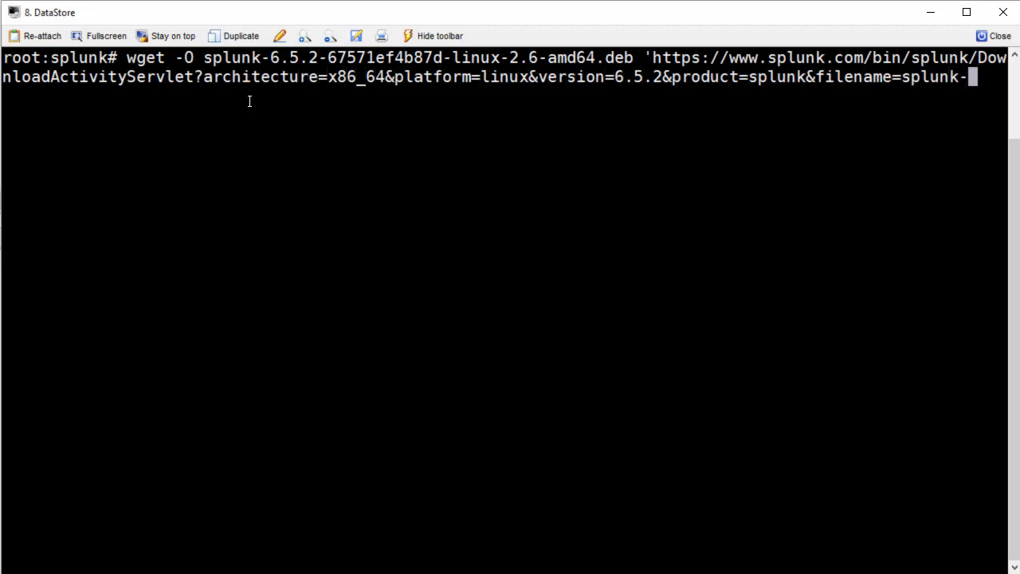
pyautogui.write('6.5.2-67571')
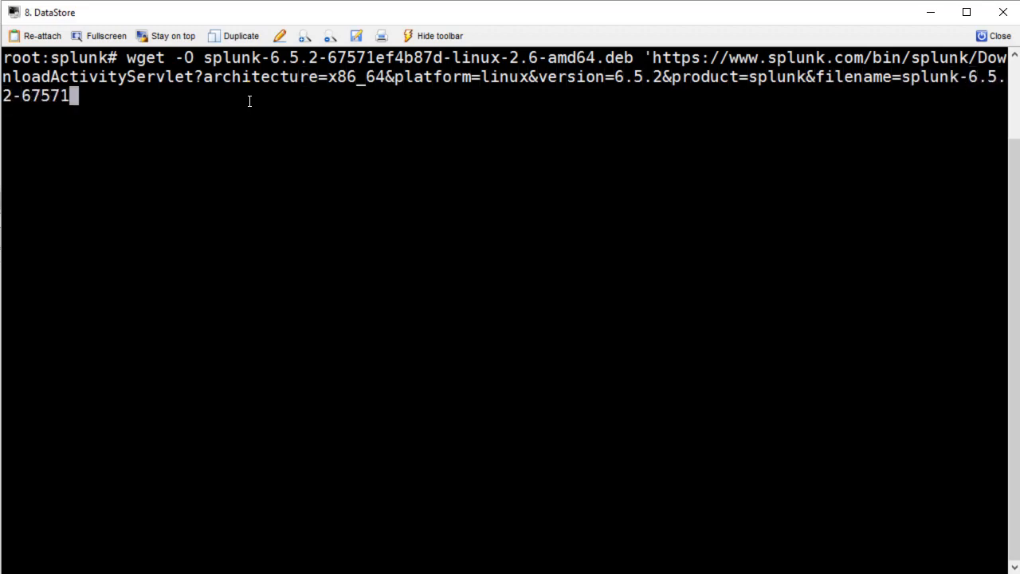
pyautogui.write('ef4b87d-linux-2.6-amd64.')
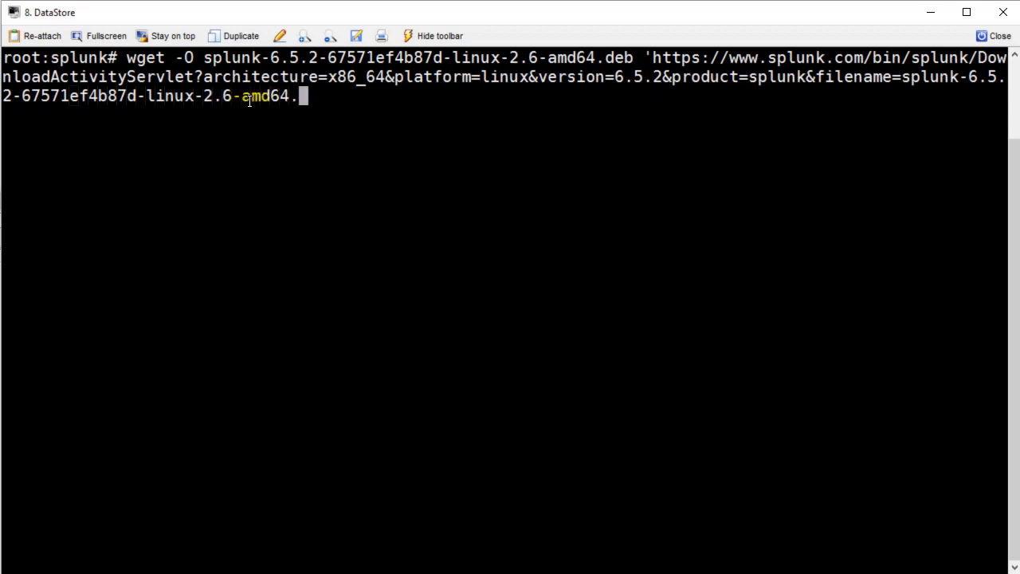
pyautogui.write('deb&wget=')
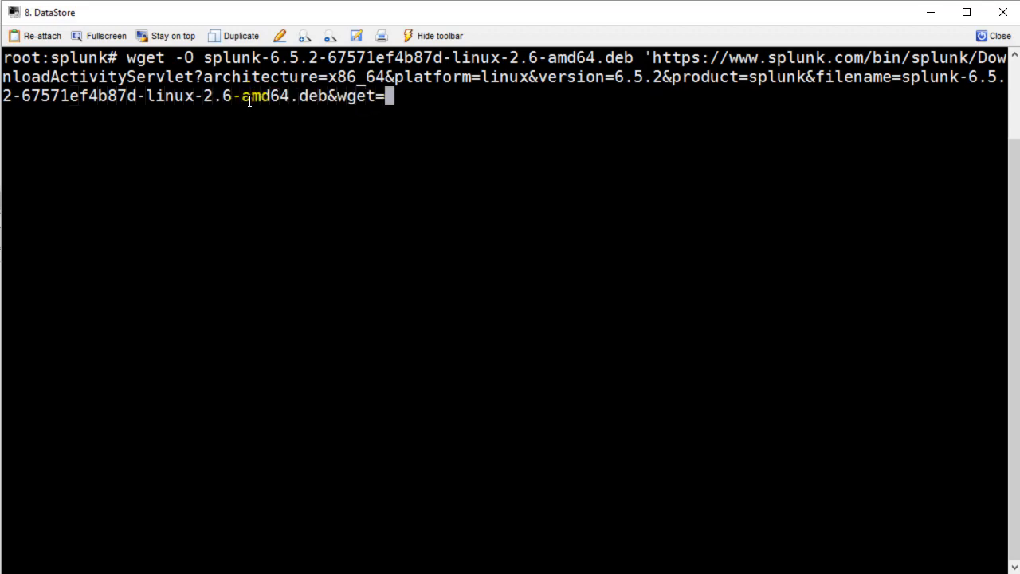
pyautogui.write("true'")
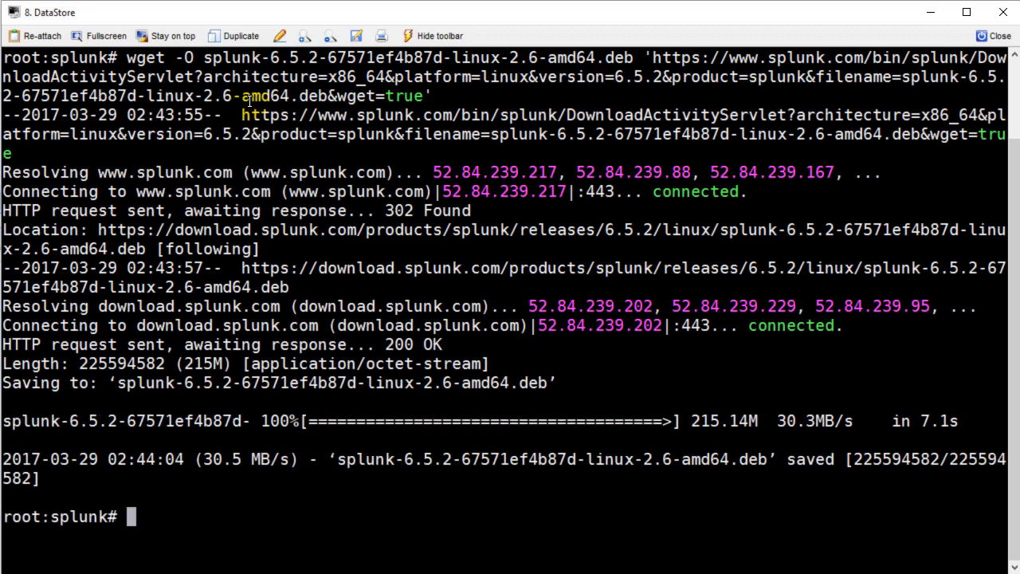
pyautogui.write('l')
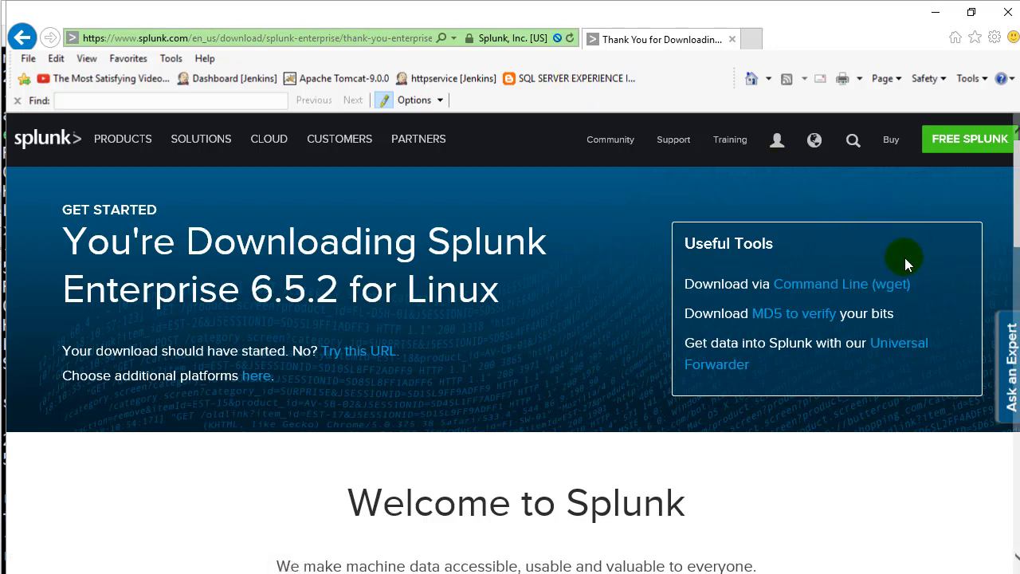
pyautogui.click(893, 284)
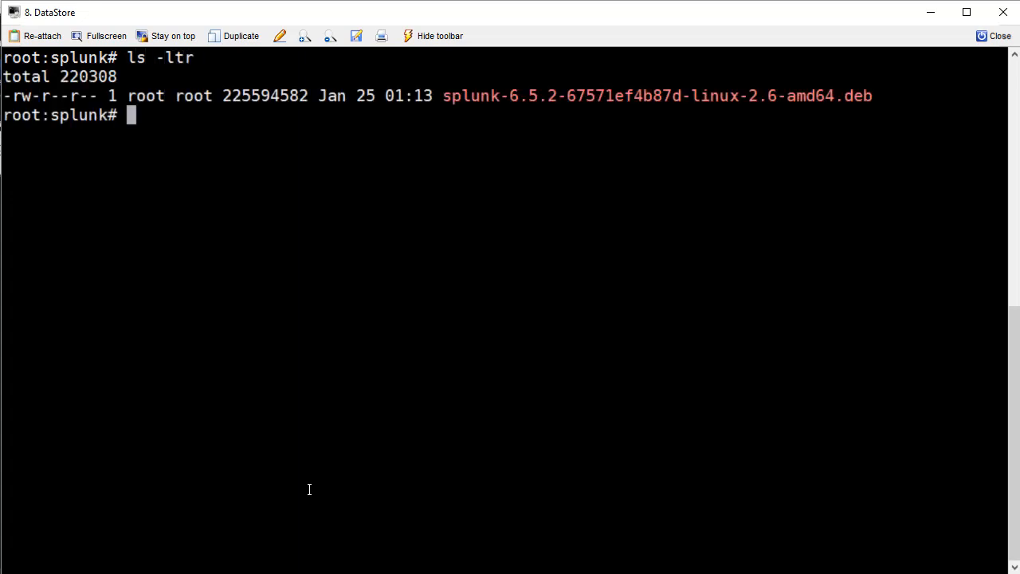
# Install the Splunk .deb with dpkg -i, check free disk space, and open ~/.bashrc in vim.
pyautogui.write('d')
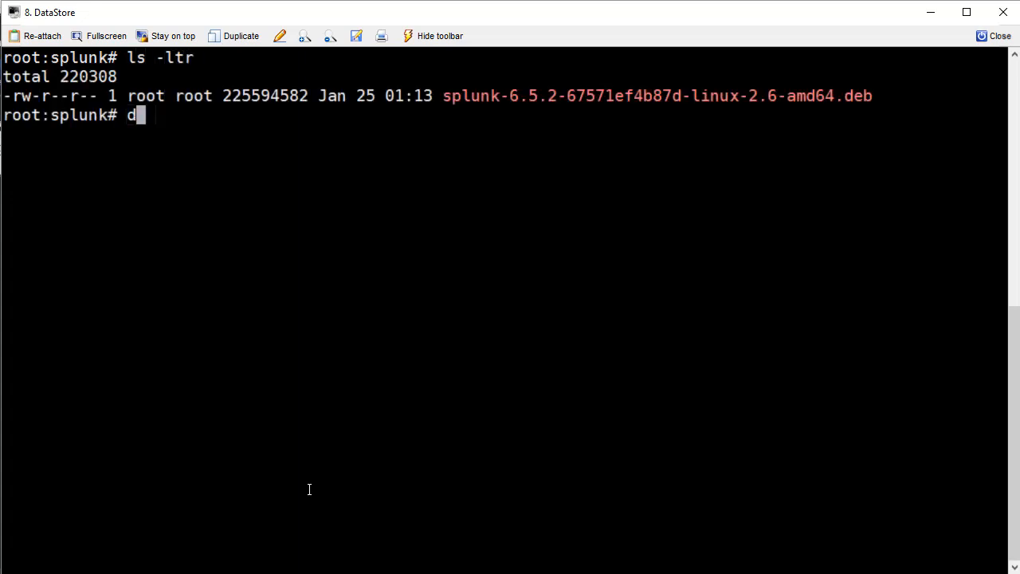
pyautogui.write('pkg -i')
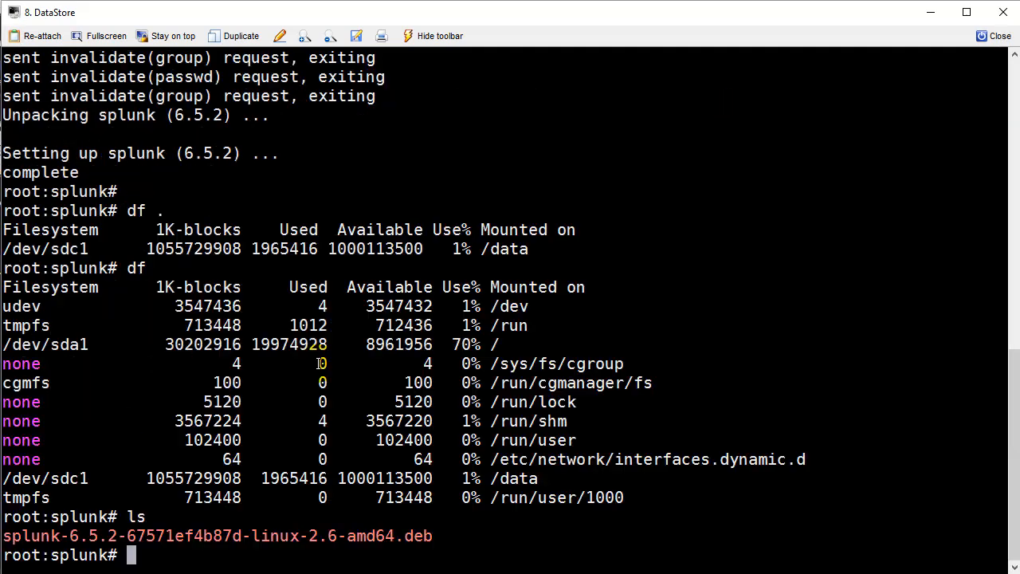
pyautogui.write('vim `/')
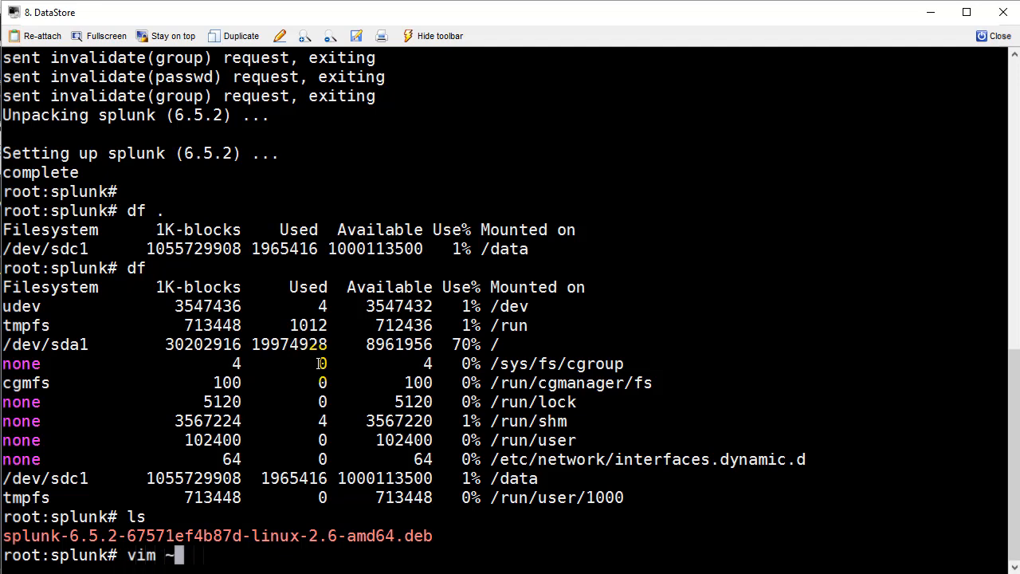
pyautogui.write('/.bash')
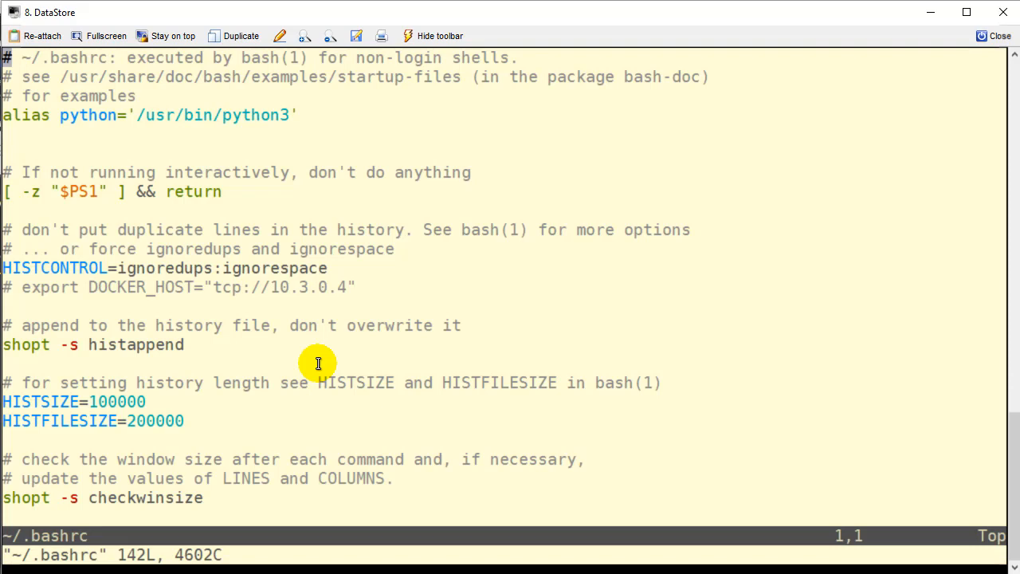
# Add 'export SPLUNK_HOME=/opt/splunk' and 'export PATH=$PATH:$SPLUNK_HOME/bin' to ~/.bashrc.
pyautogui.scroll(-3)
pyautogui.write('exp')
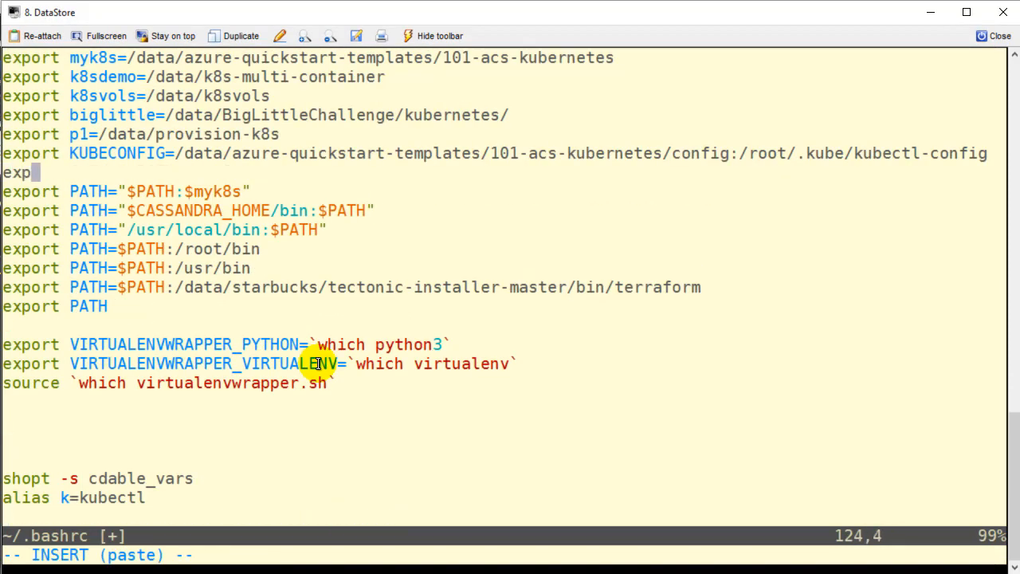
pyautogui.write('ort')
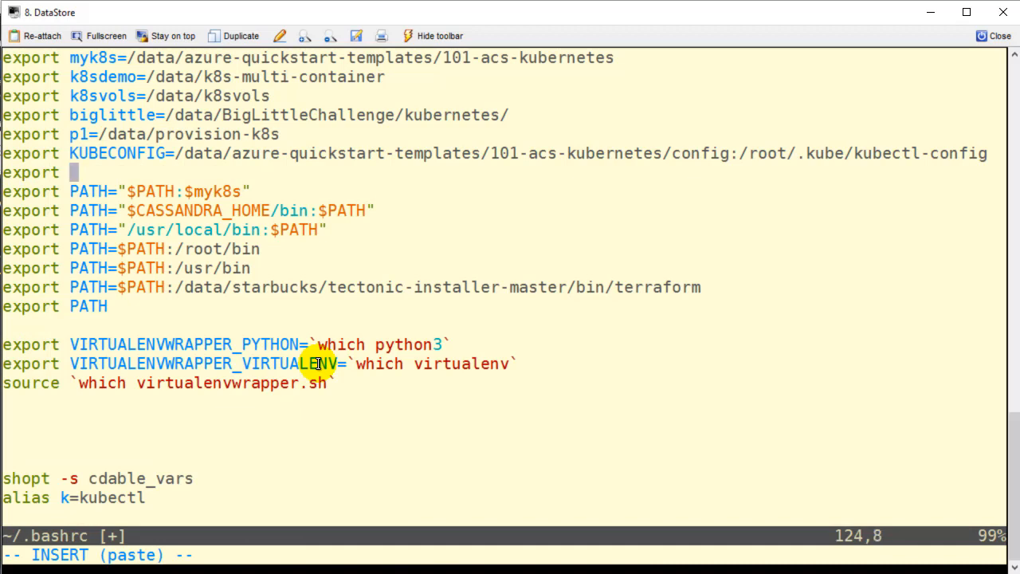
pyautogui.write('SPLUNK')
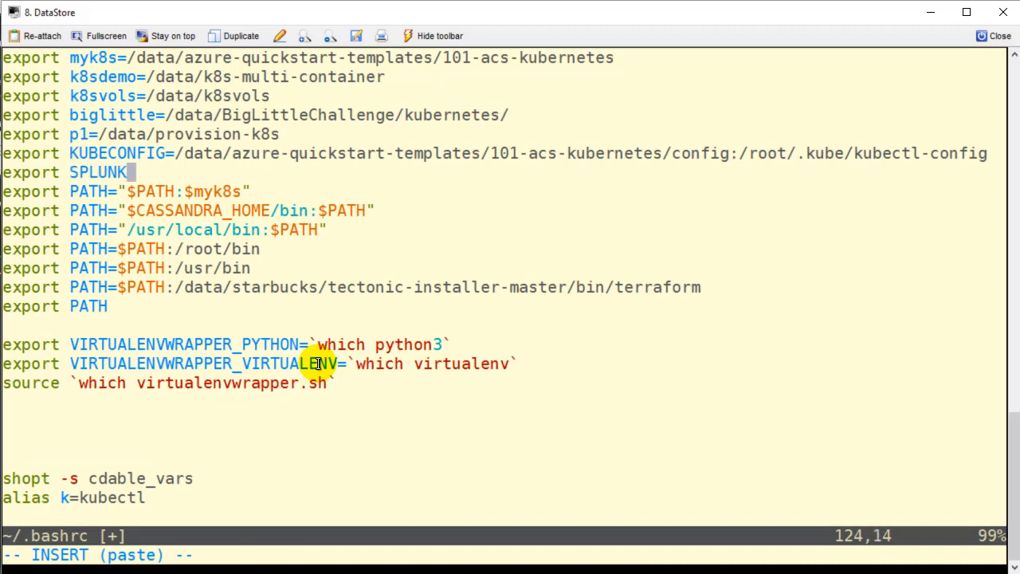
pyautogui.write('_HOME=')
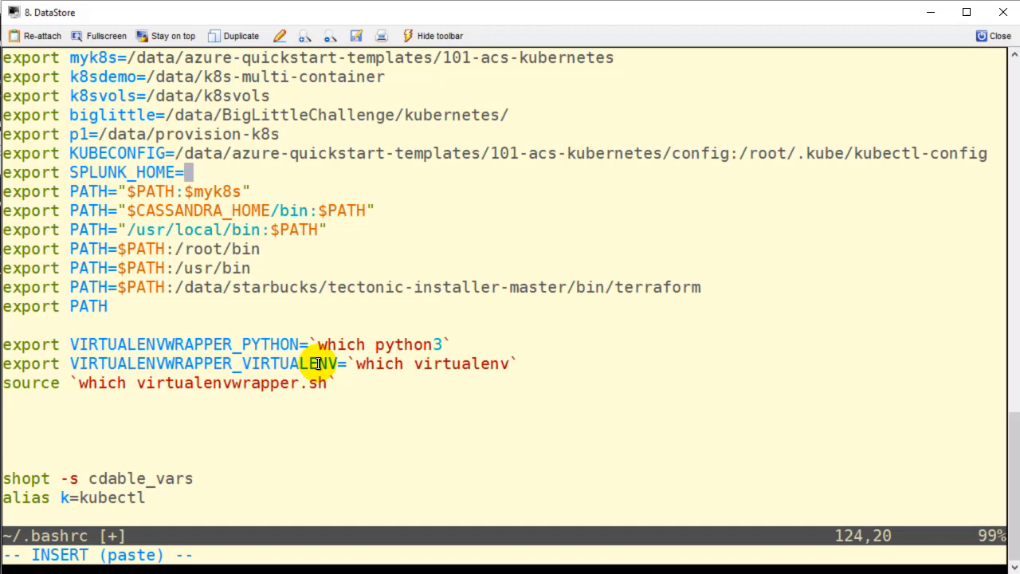
pyautogui.write('/opt')
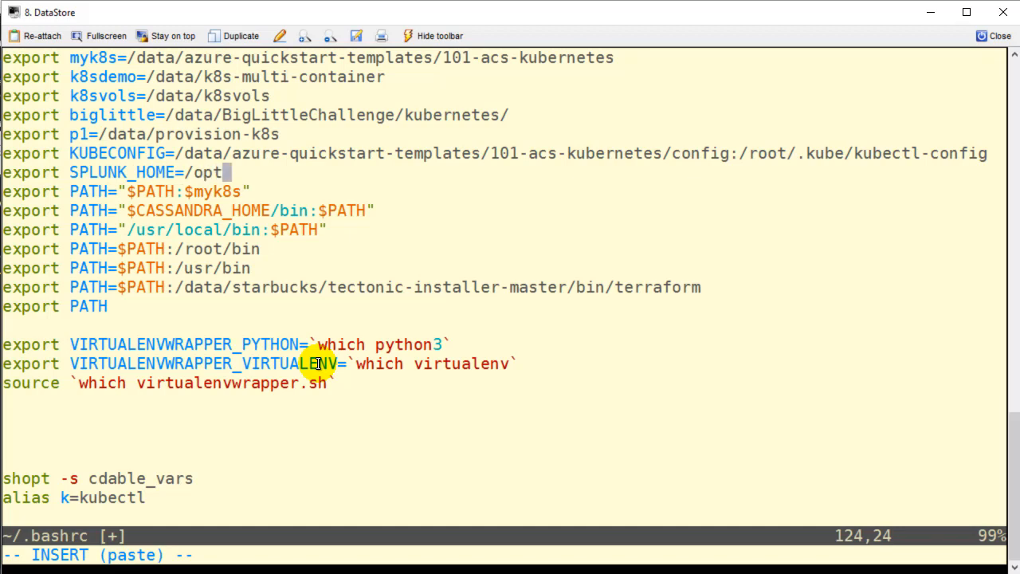
pyautogui.write('/splunk')
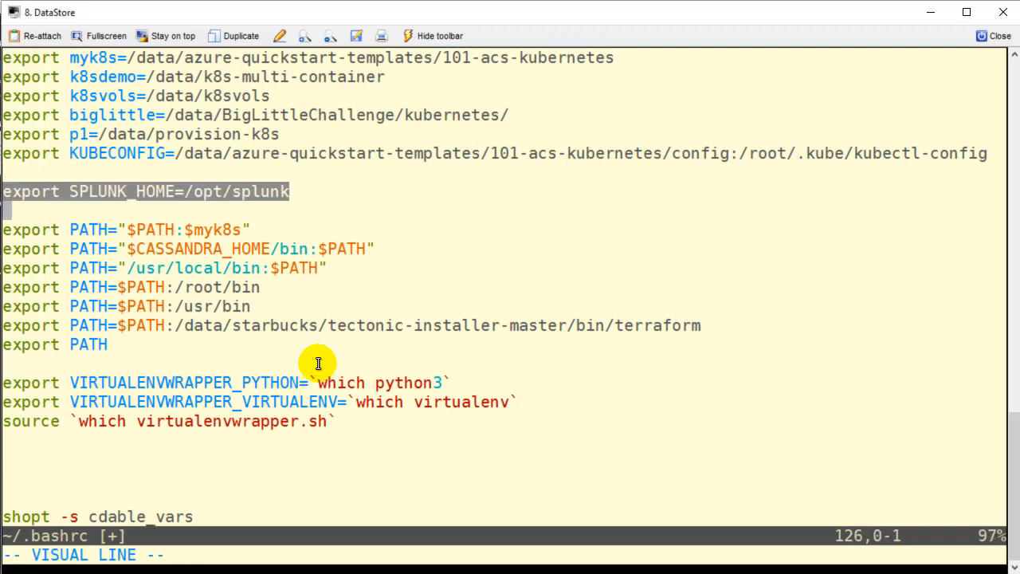
pyautogui.press('Escape')
pyautogui.write('export PATH=$PATH:')
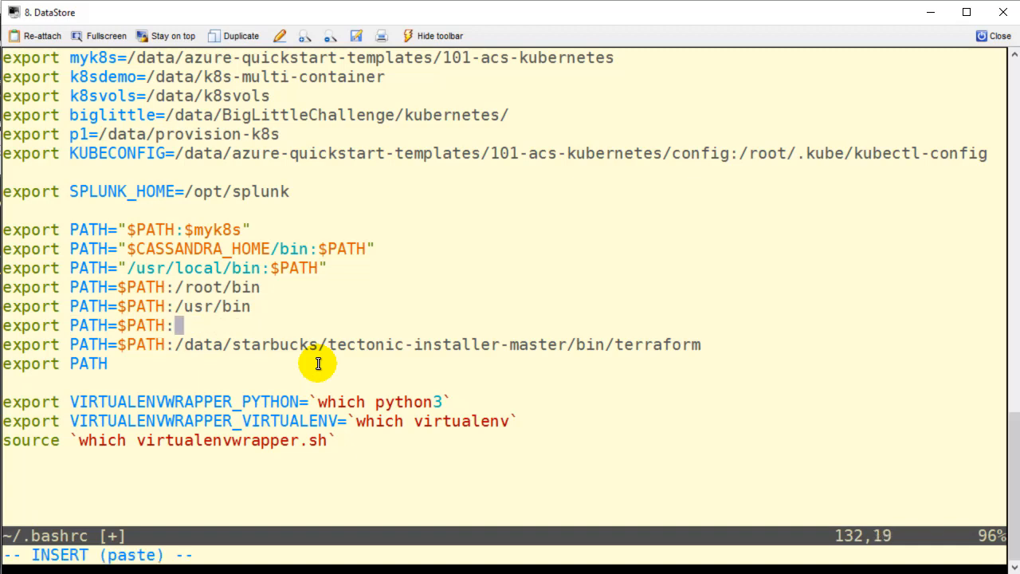
pyautogui.write('$SPL')
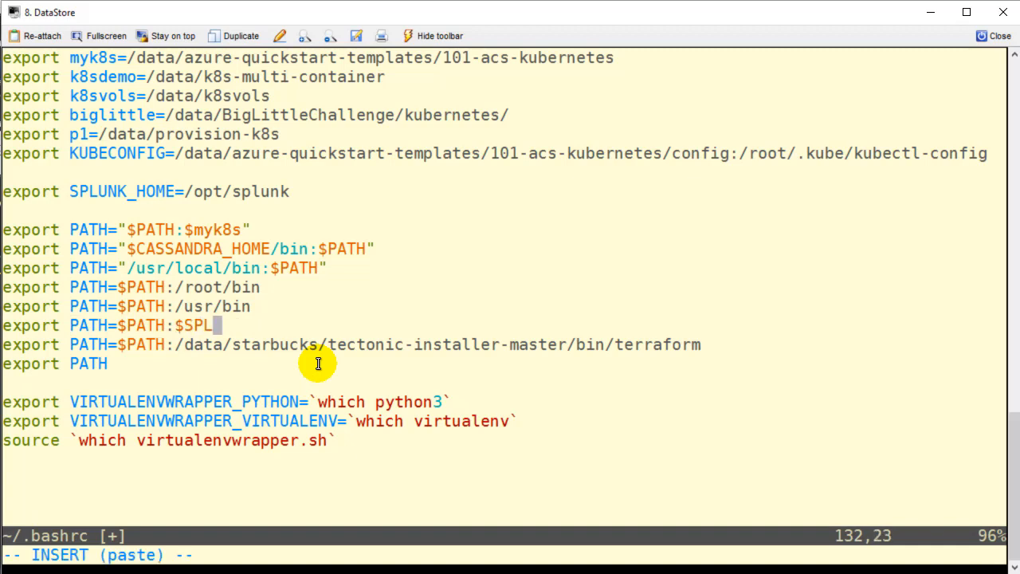
pyautogui.write('UNK_HOME/bin')
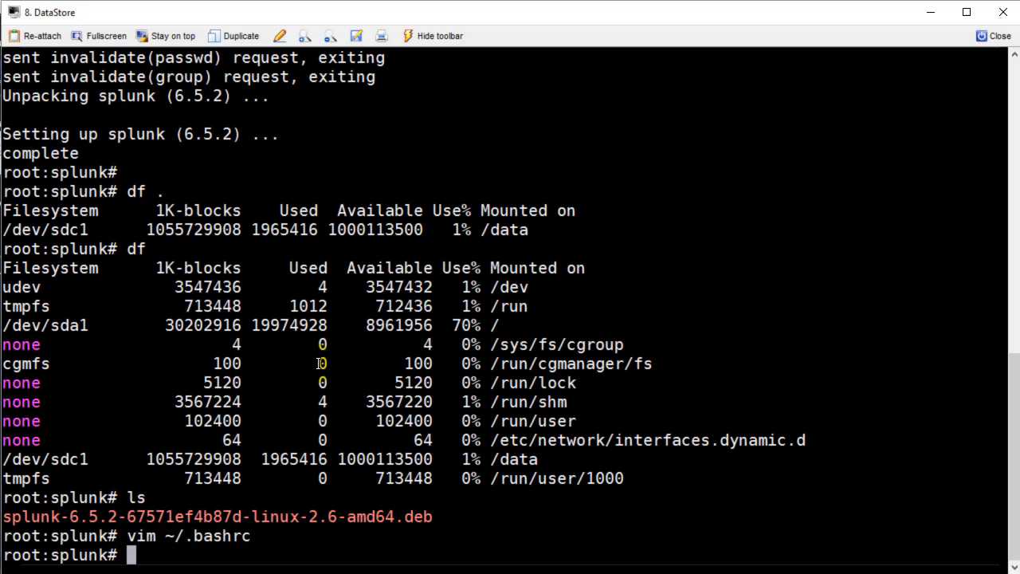
# Source ~/.bashrc, start Splunk, skip through the license, and agree with y.
pyautogui.write('source ~/.bashrc')
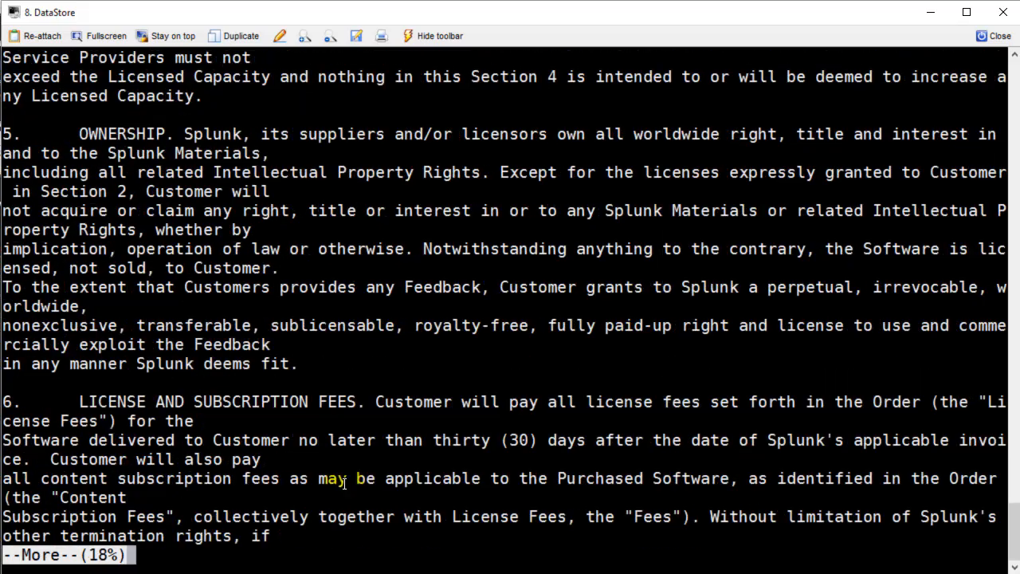
pyautogui.press('space')
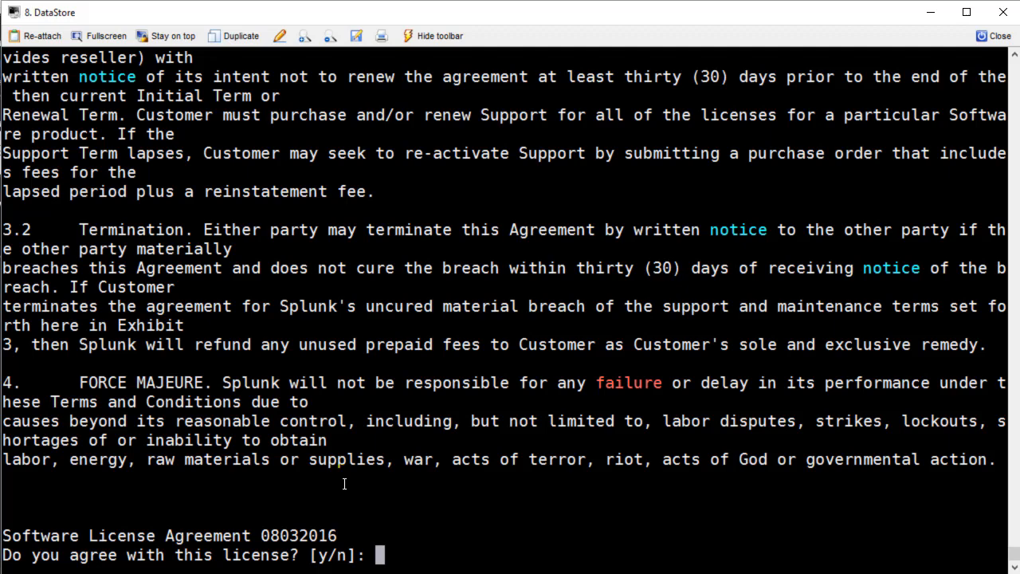
pyautogui.write('y')
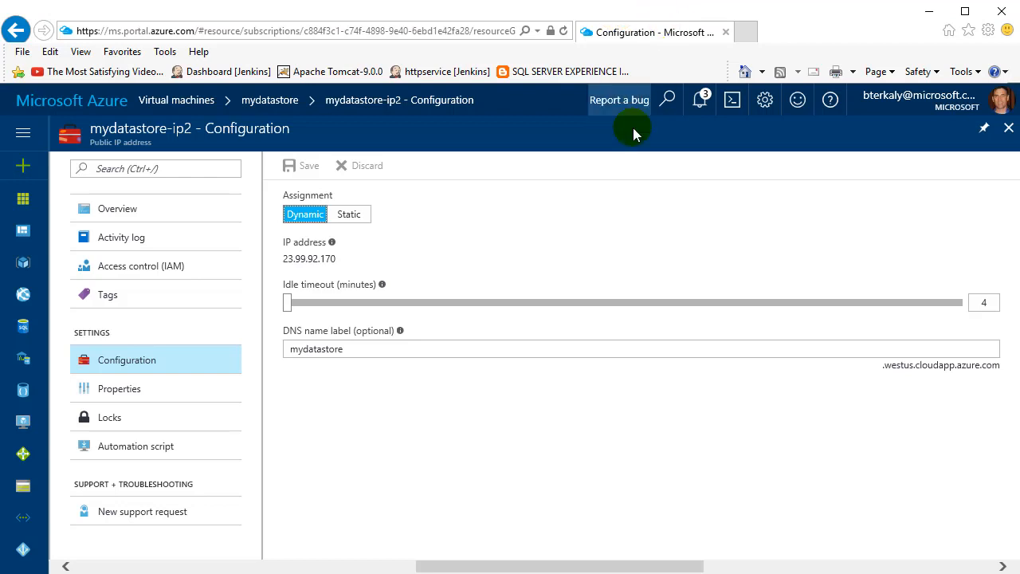
# Copy the DNS label, then check the splunk port 8000 rule in mydatastore673's security group.
pyautogui.doubleClick(314, 348)
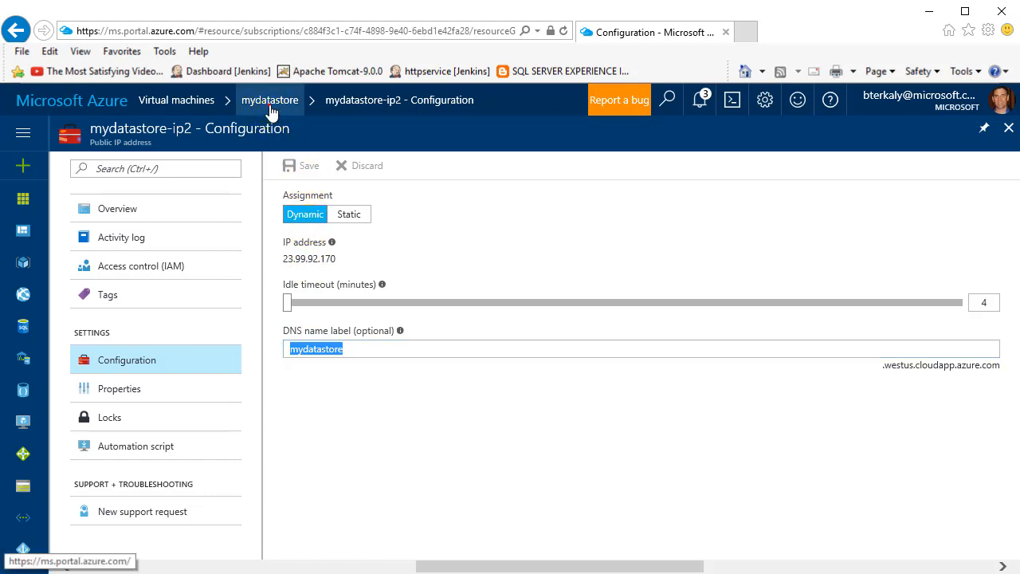
pyautogui.click(270, 100)
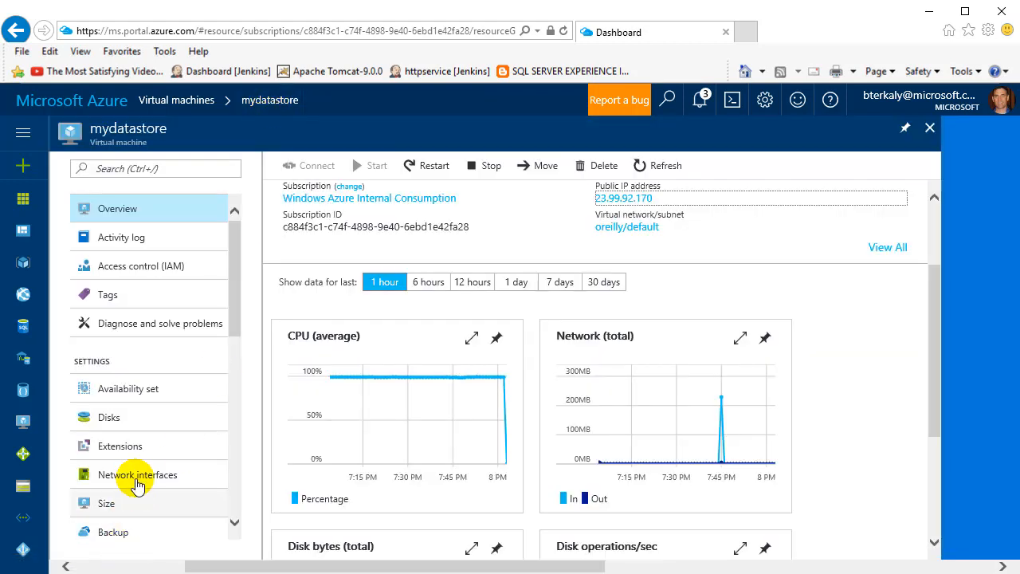
pyautogui.click(138, 475)
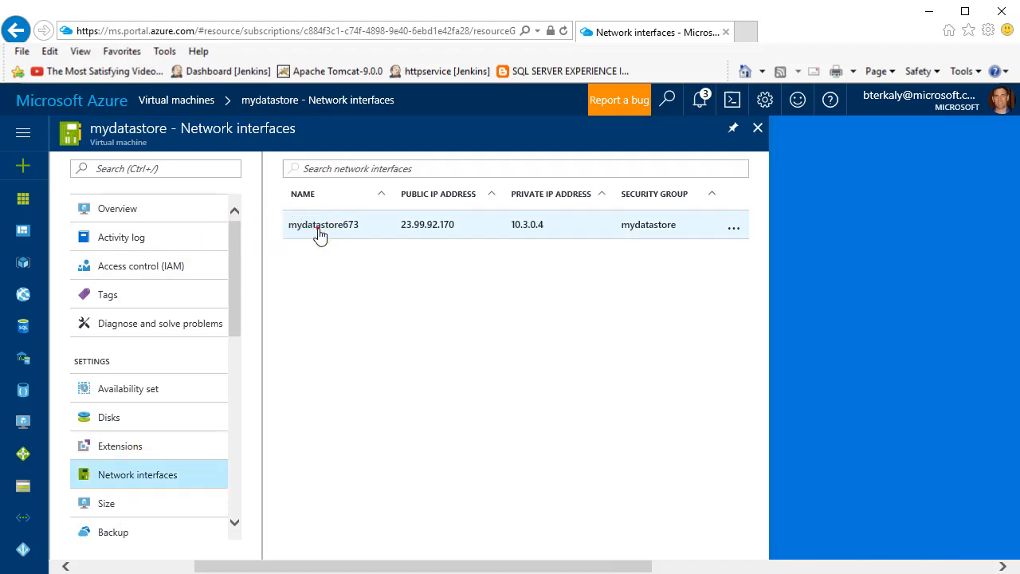
pyautogui.click(324, 224)
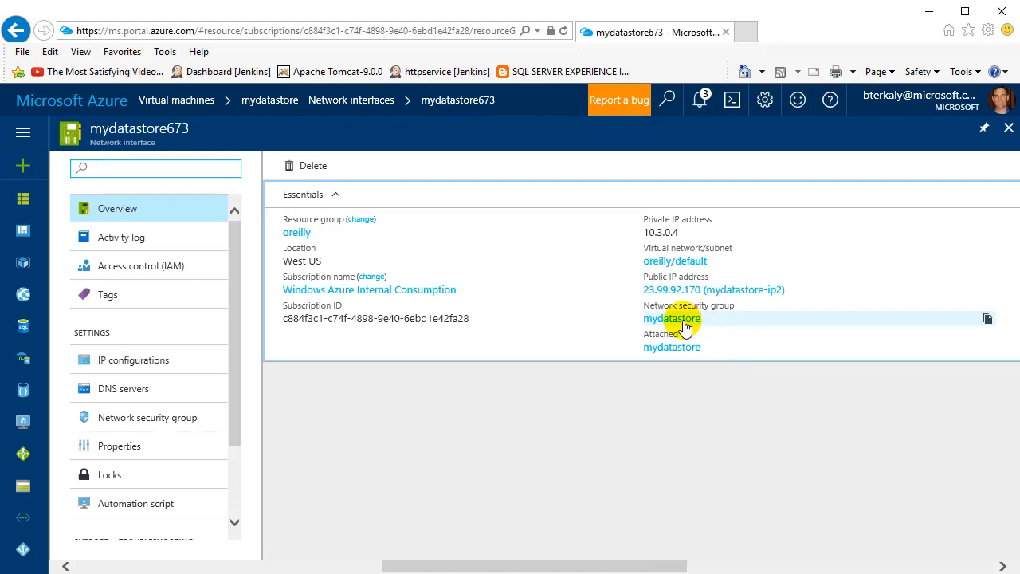
pyautogui.click(672, 318)
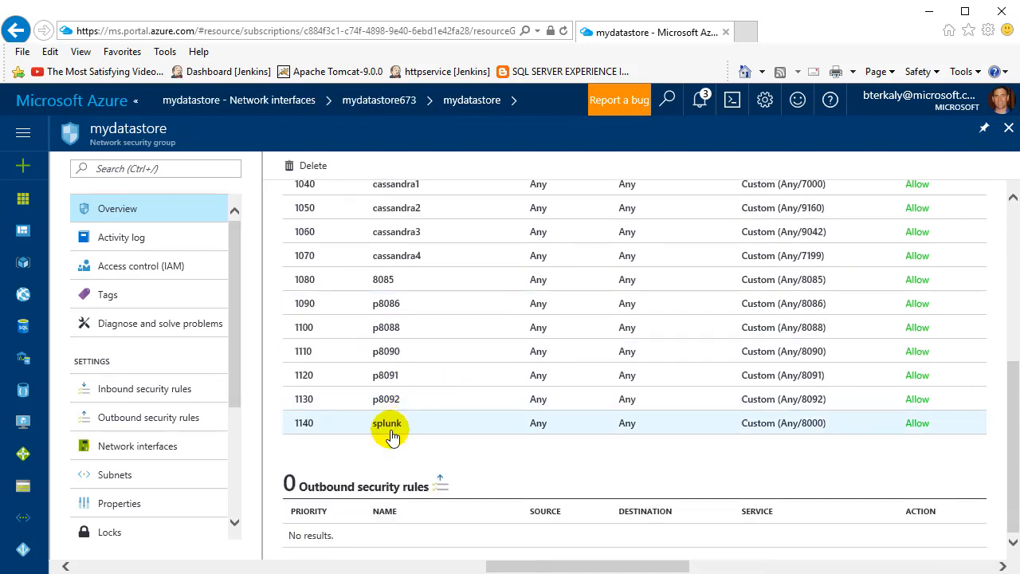
pyautogui.click(389, 423)
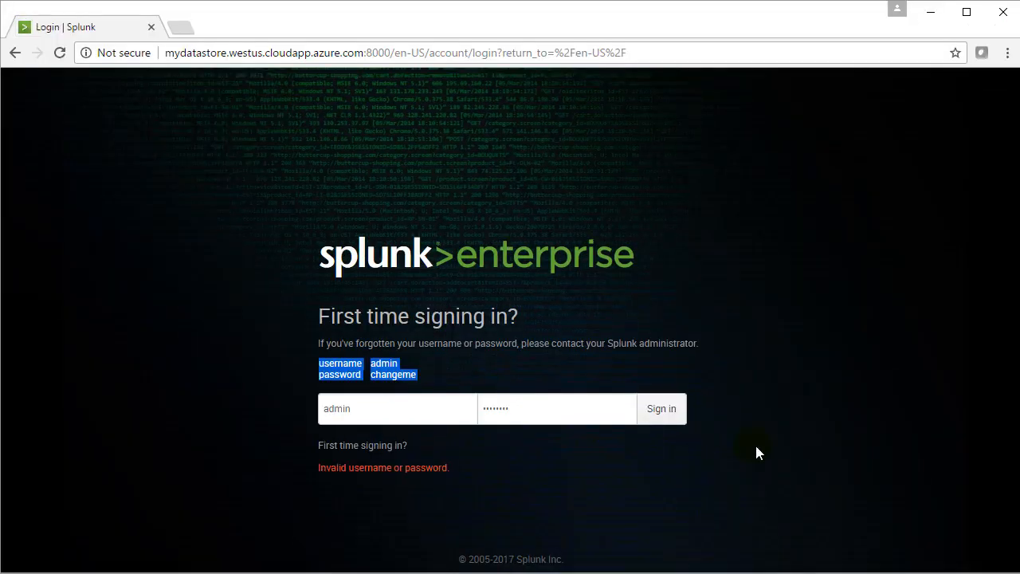
pyautogui.click(660, 408)
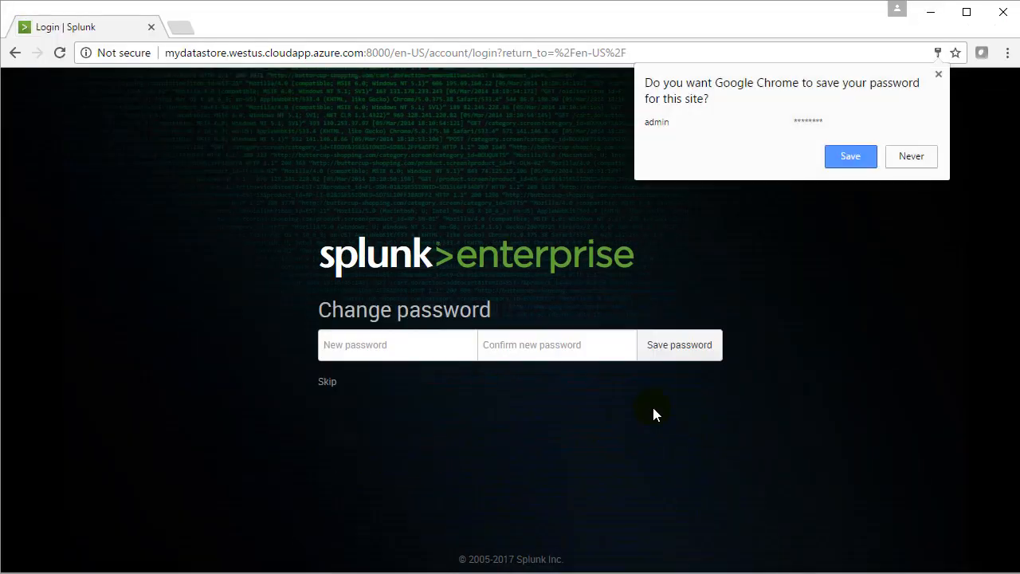
pyautogui.moveTo(793, 214)
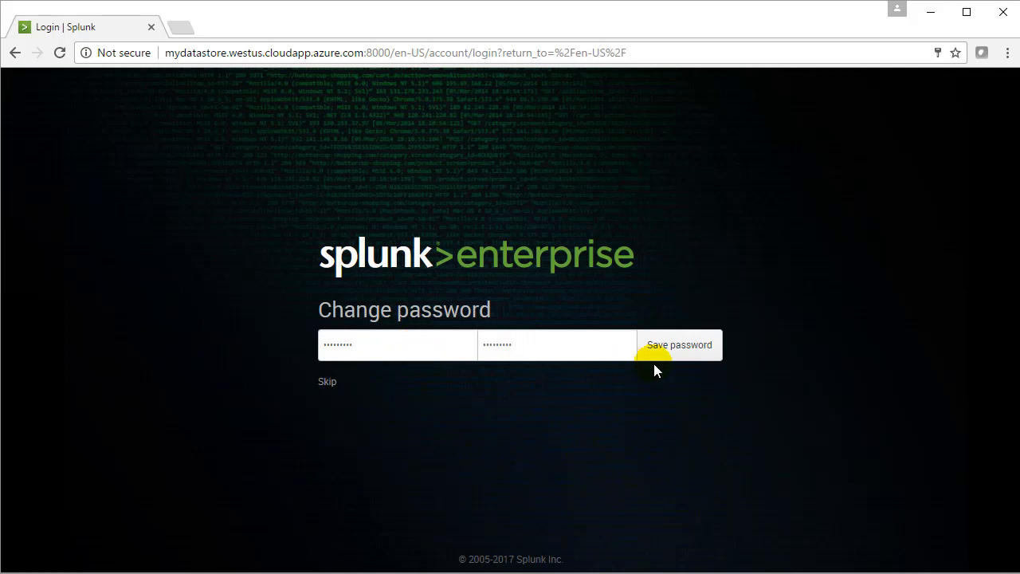
pyautogui.click(679, 344)
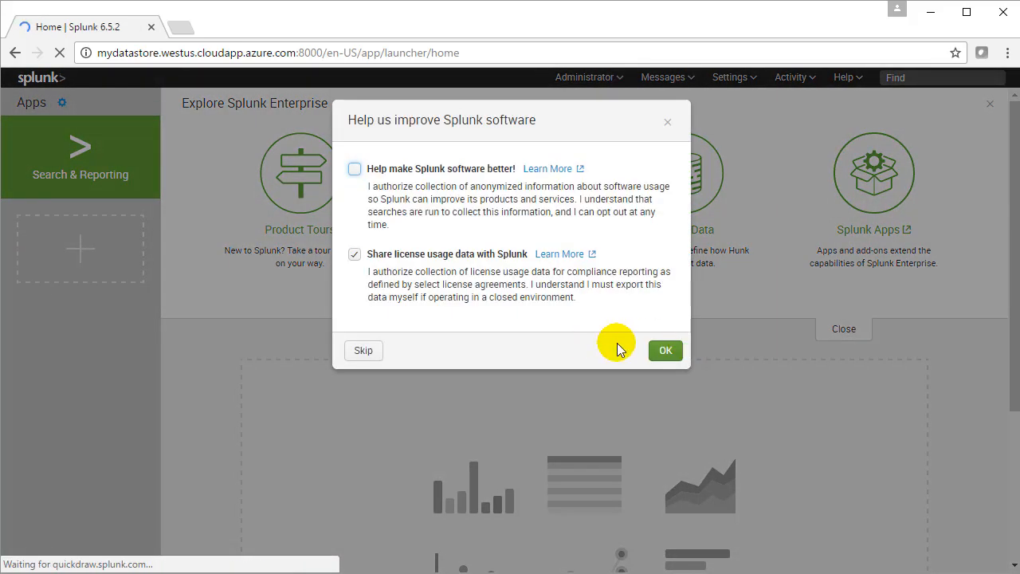
pyautogui.click(665, 350)
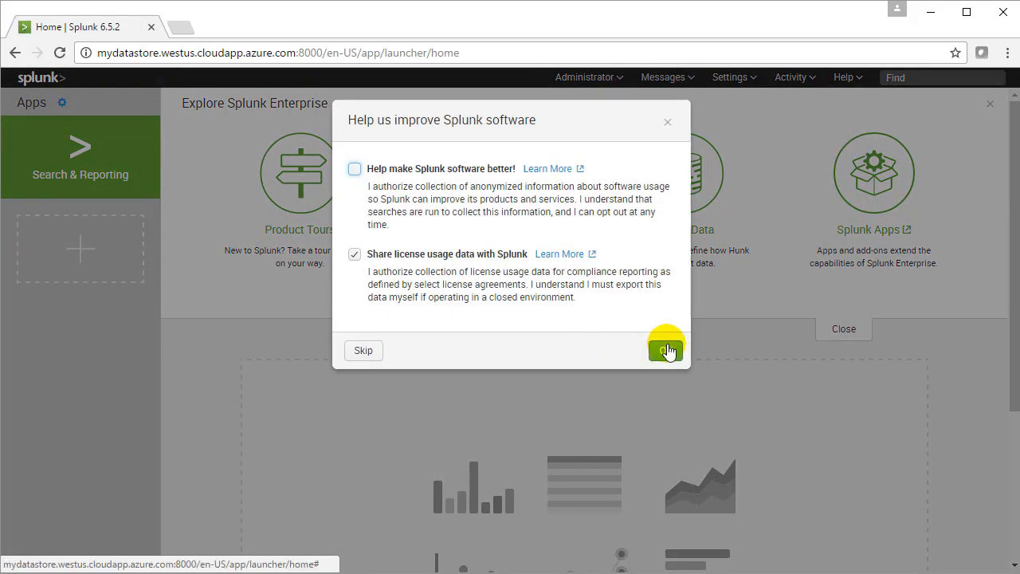
pyautogui.click(666, 350)
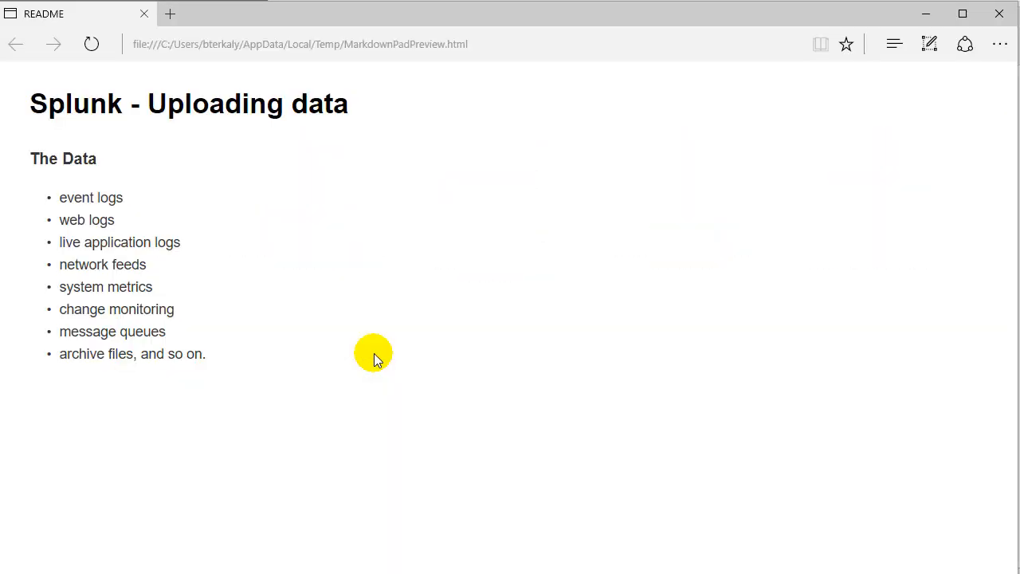
pyautogui.moveTo(194, 117)
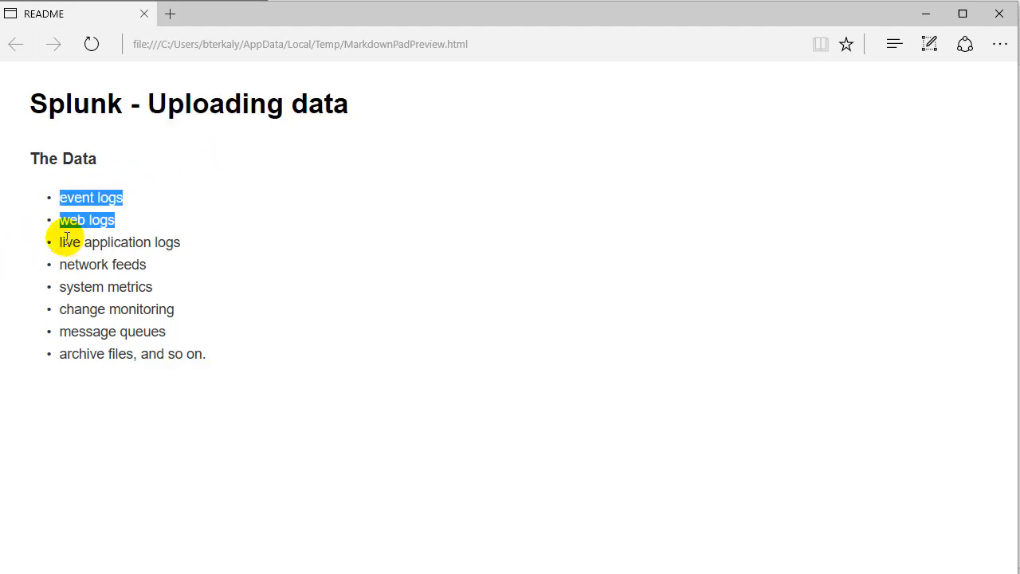
# Highlight the README's list of data types, from event and web logs to feeds.
pyautogui.moveTo(60, 242); pyautogui.dragTo(169, 331)
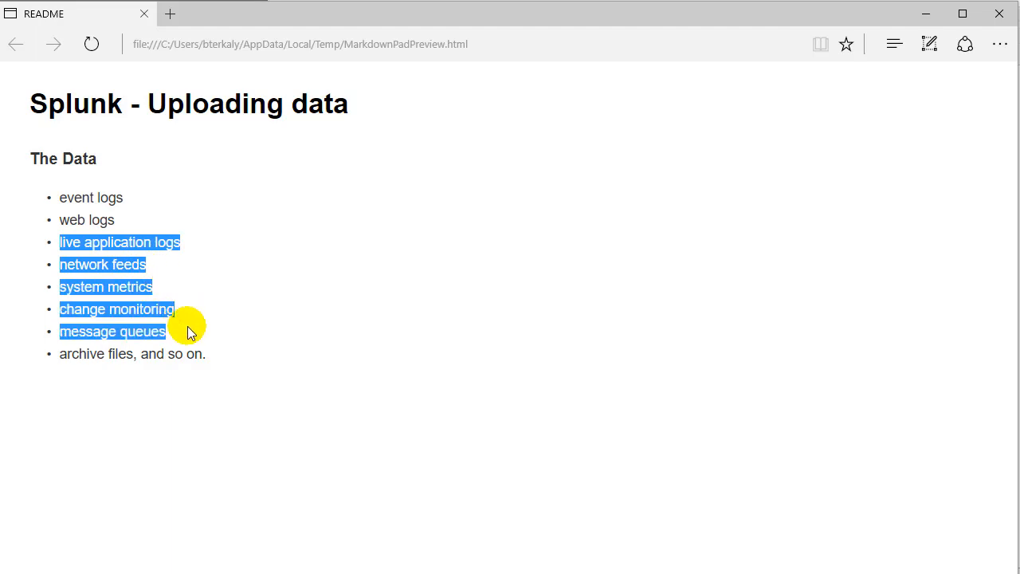
pyautogui.click(225, 391)
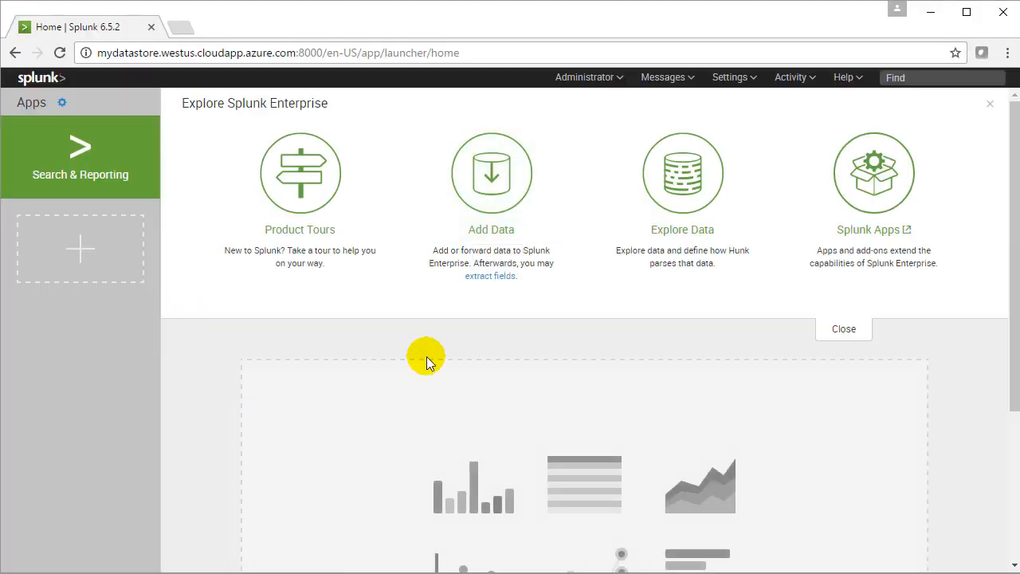
# Open Add Data, skip the welcome tour, and scroll through the common data sources.
pyautogui.click(491, 173)
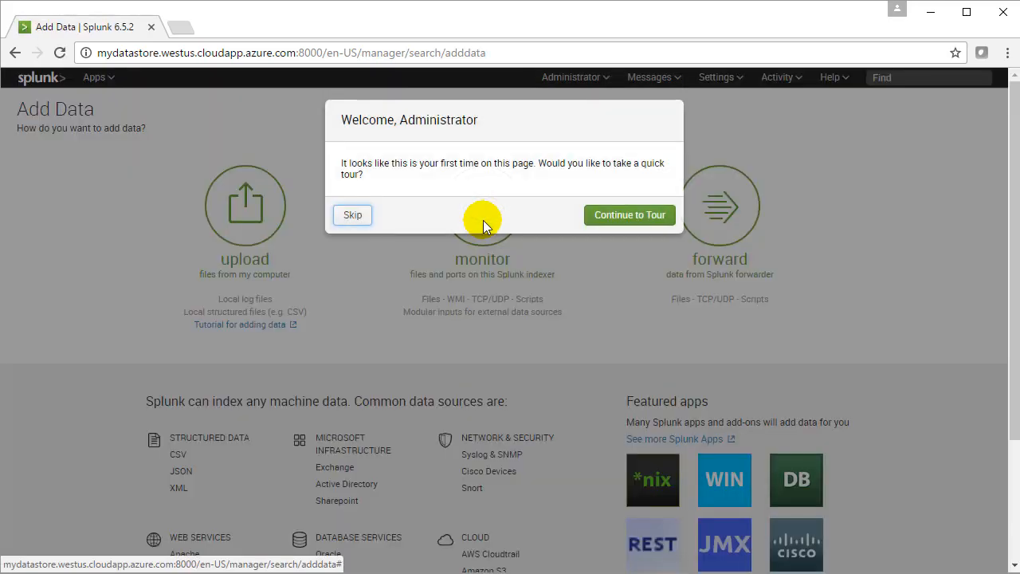
pyautogui.click(351, 215)
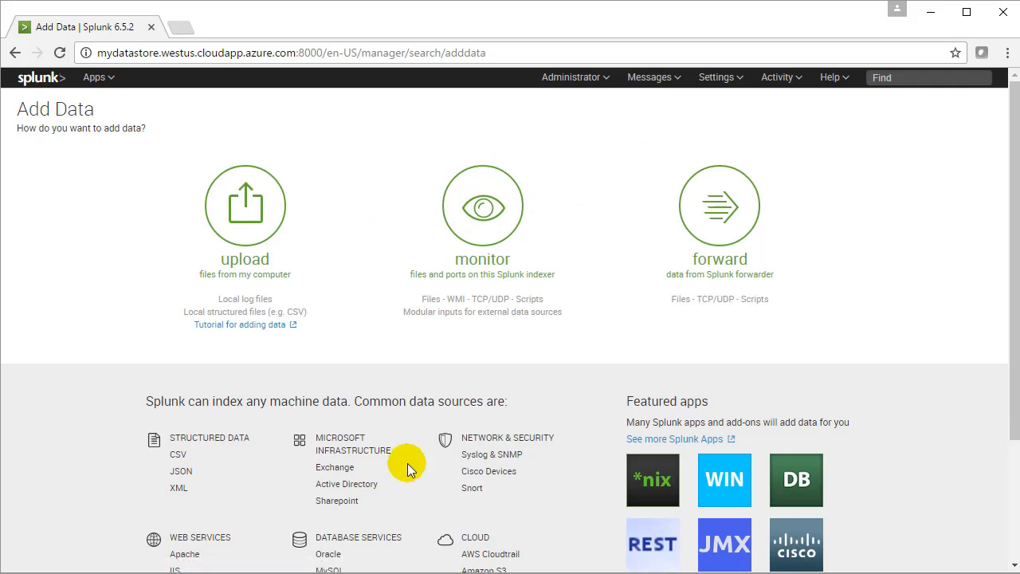
pyautogui.scroll(-3)
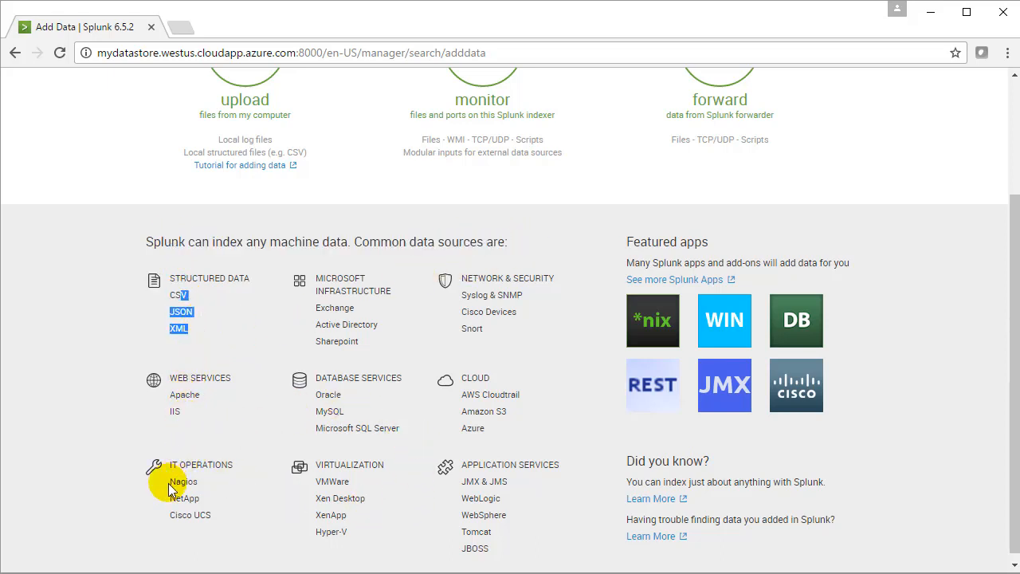
pyautogui.moveTo(398, 438)
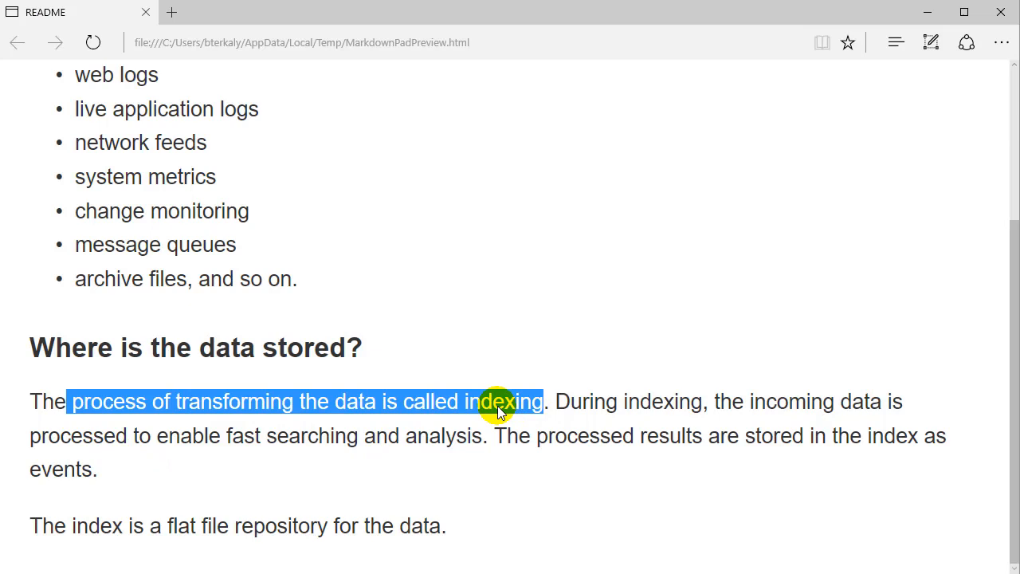
# Highlight the README sentences defining indexing and where processed events are stored.
pyautogui.doubleClick(501, 401)
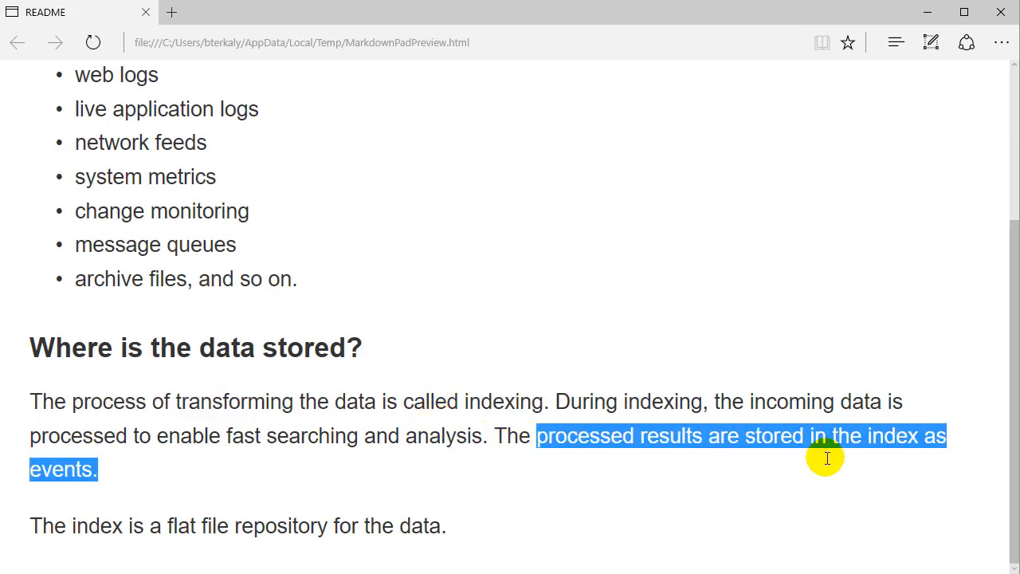
pyautogui.doubleClick(60, 470)
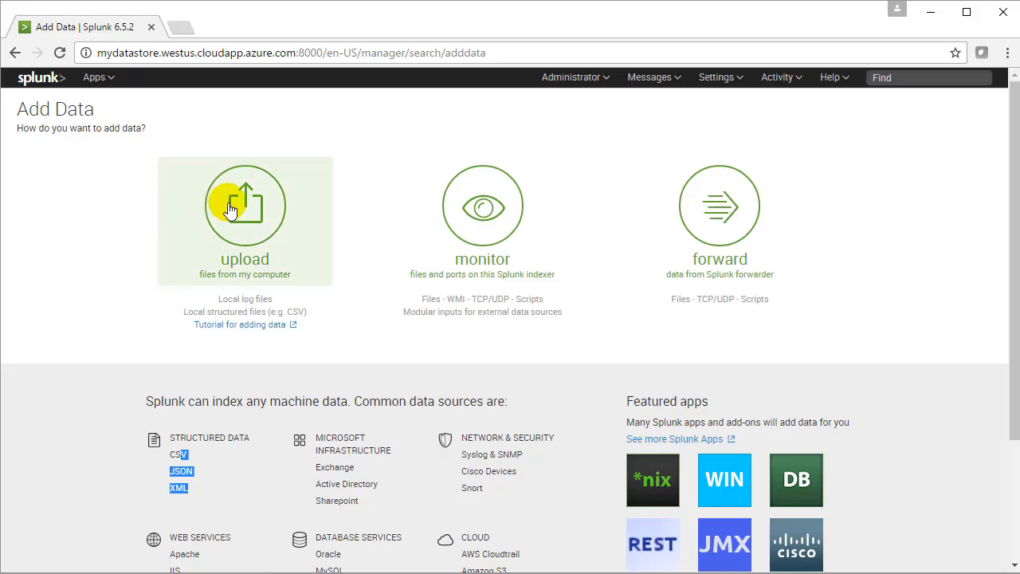
# Choose to upload tutorialdata.zip from the splunk folder on this computer.
pyautogui.click(245, 206)
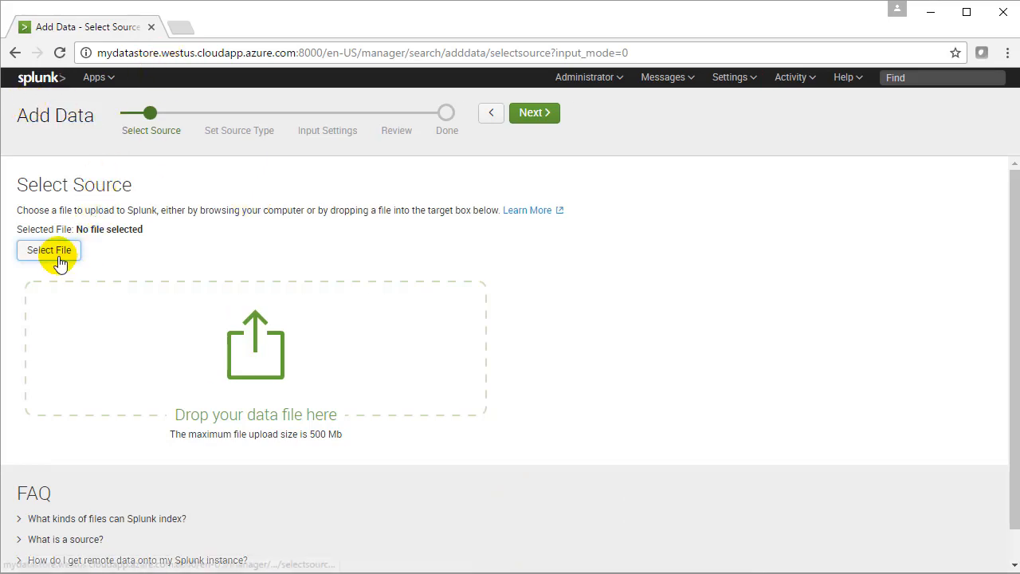
pyautogui.click(48, 250)
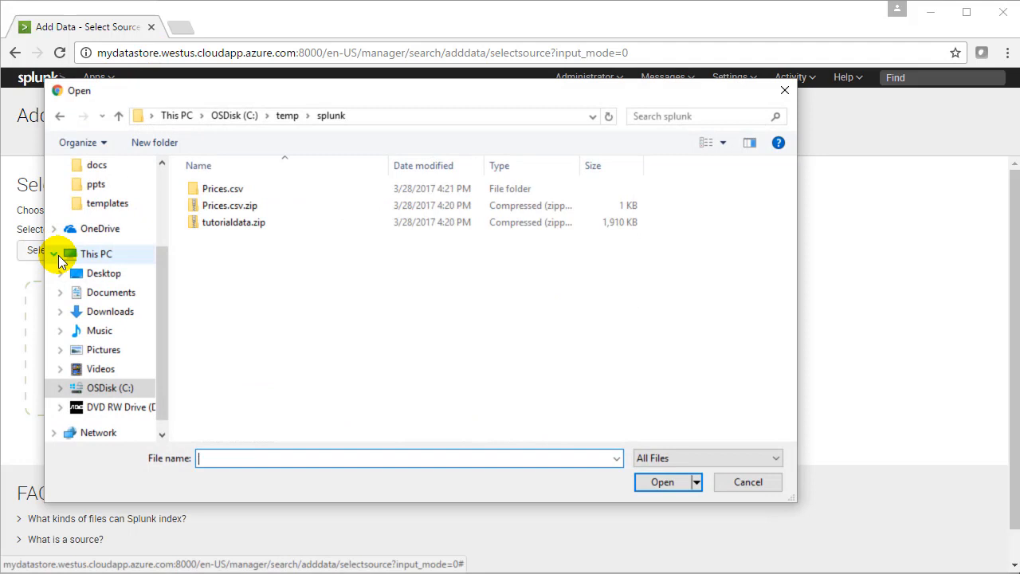
pyautogui.click(233, 222)
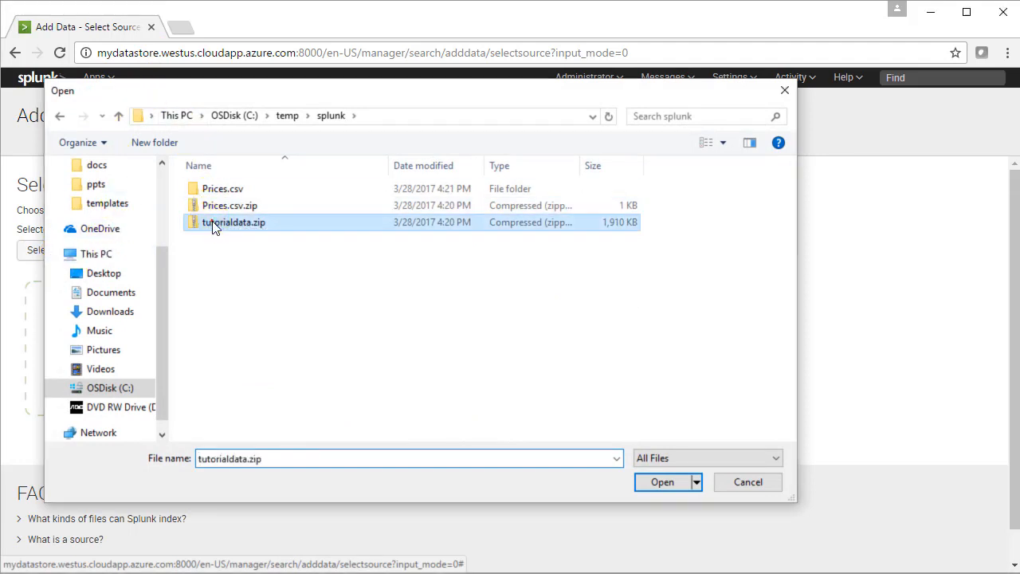
pyautogui.click(663, 482)
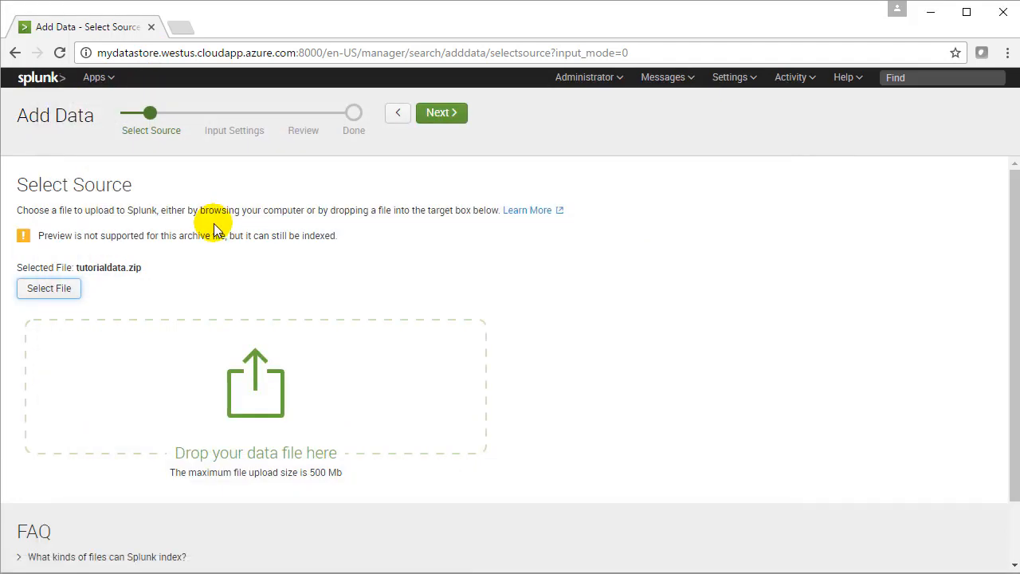
pyautogui.moveTo(243, 219)
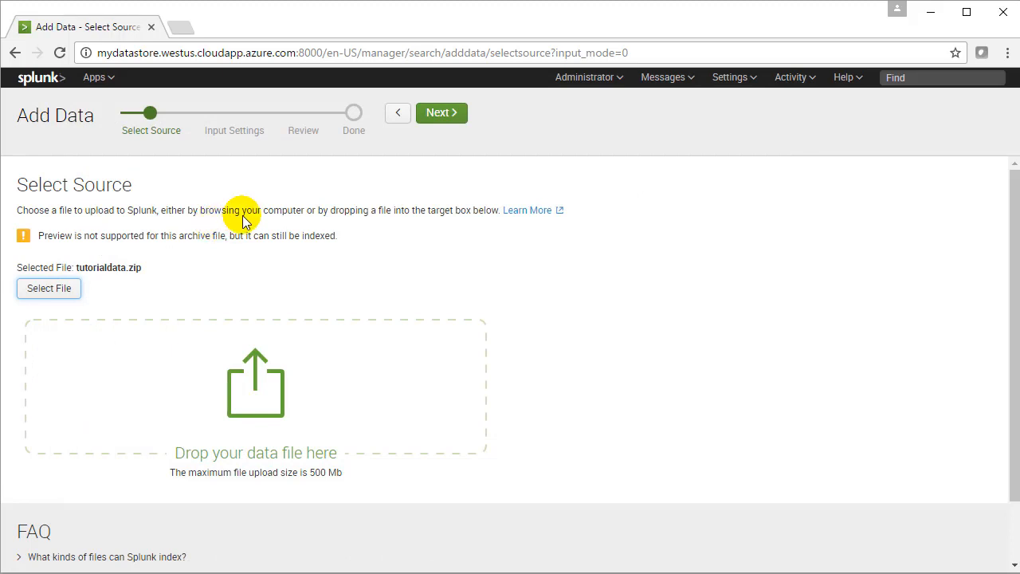
# Set host to path segment 1, review the settings, and submit the upload.
pyautogui.click(441, 112)
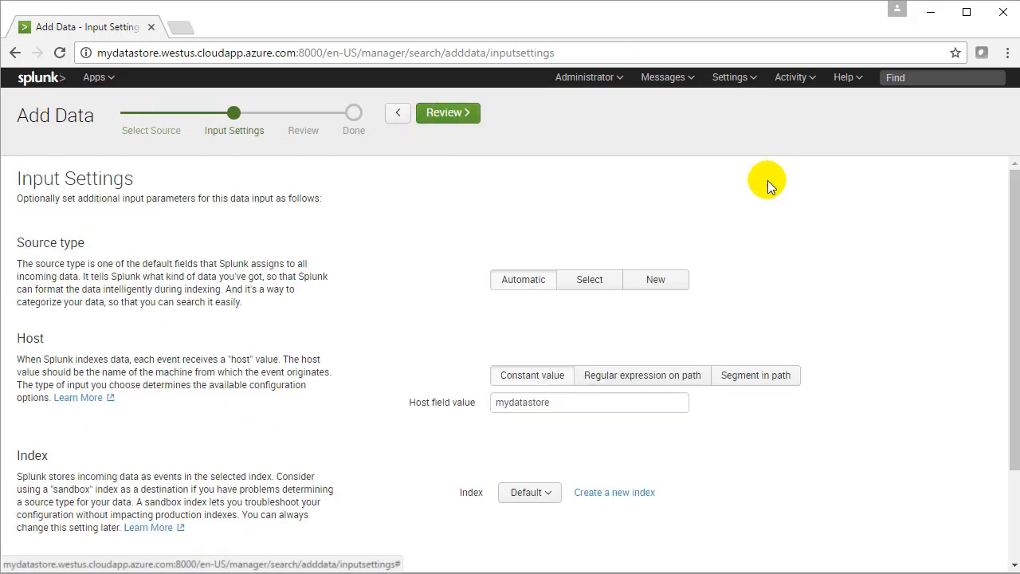
pyautogui.click(755, 375)
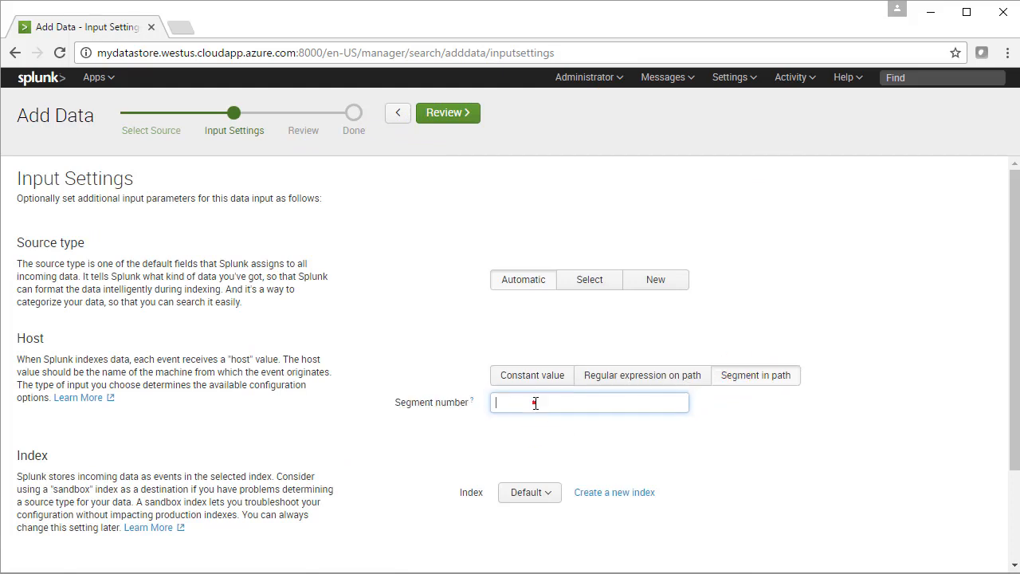
pyautogui.write('1')
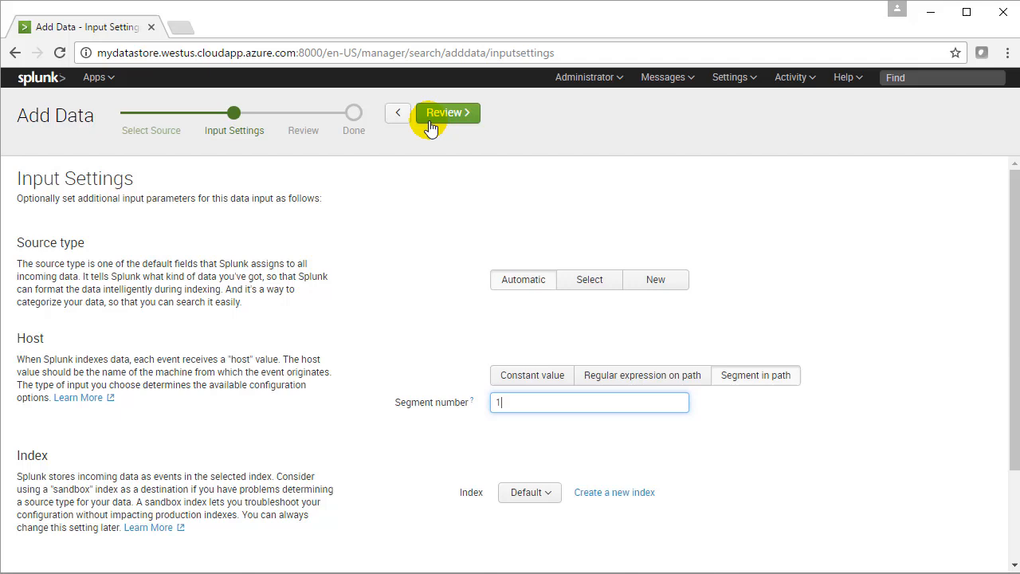
pyautogui.click(447, 112)
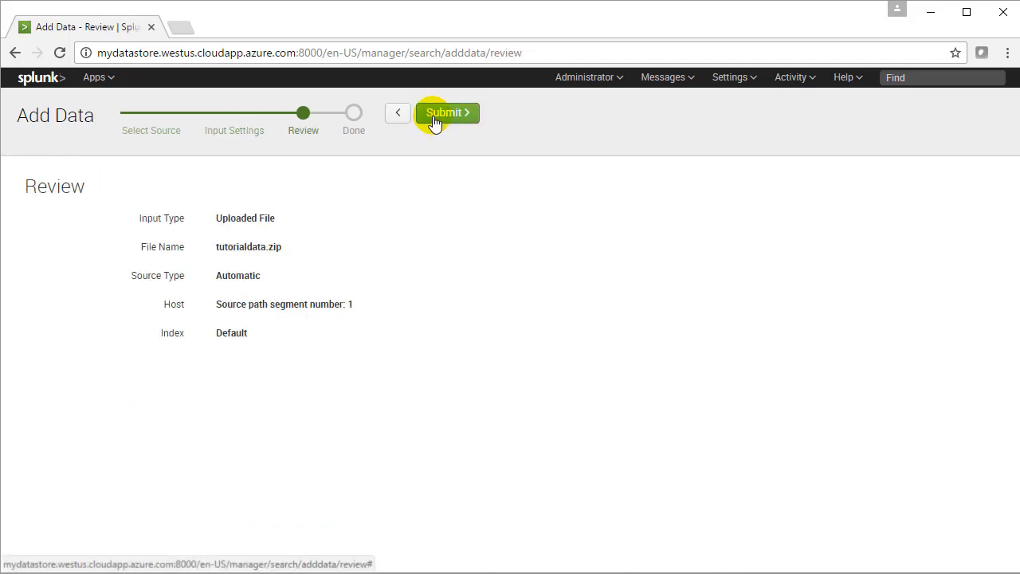
pyautogui.click(445, 111)
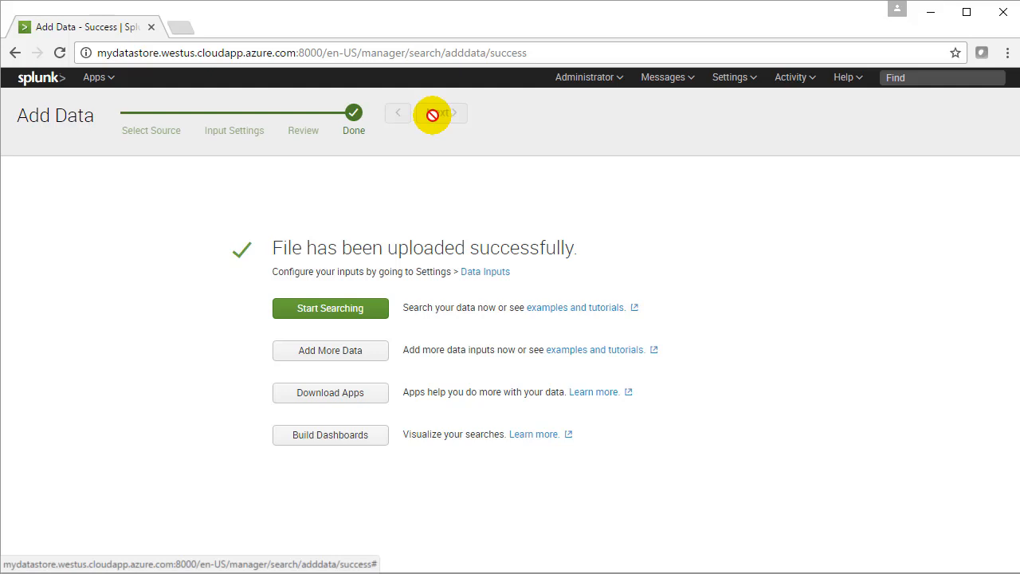
# Start searching the uploaded data, skip the tour, and go to Search & Reporting.
pyautogui.click(330, 308)
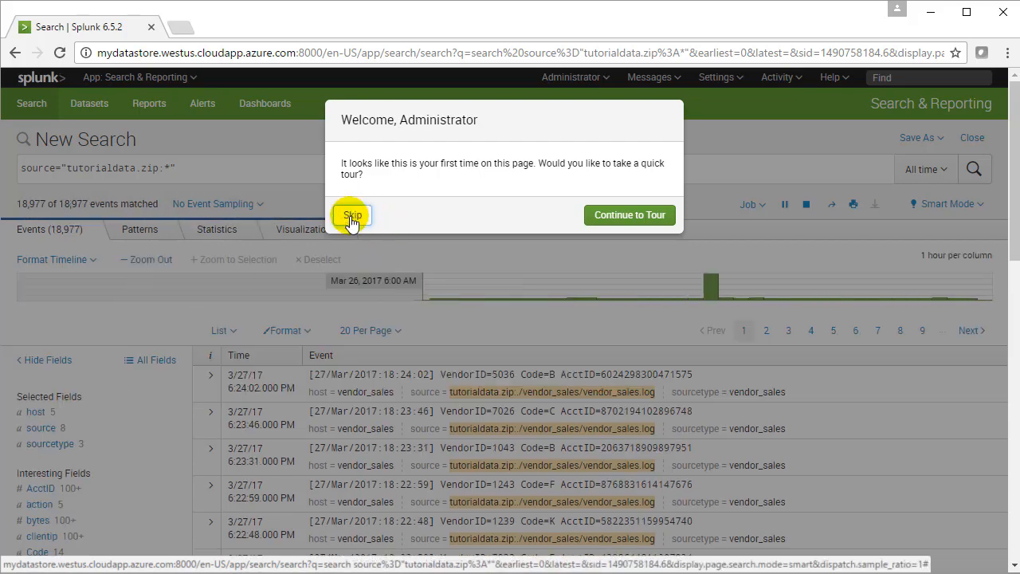
pyautogui.click(351, 215)
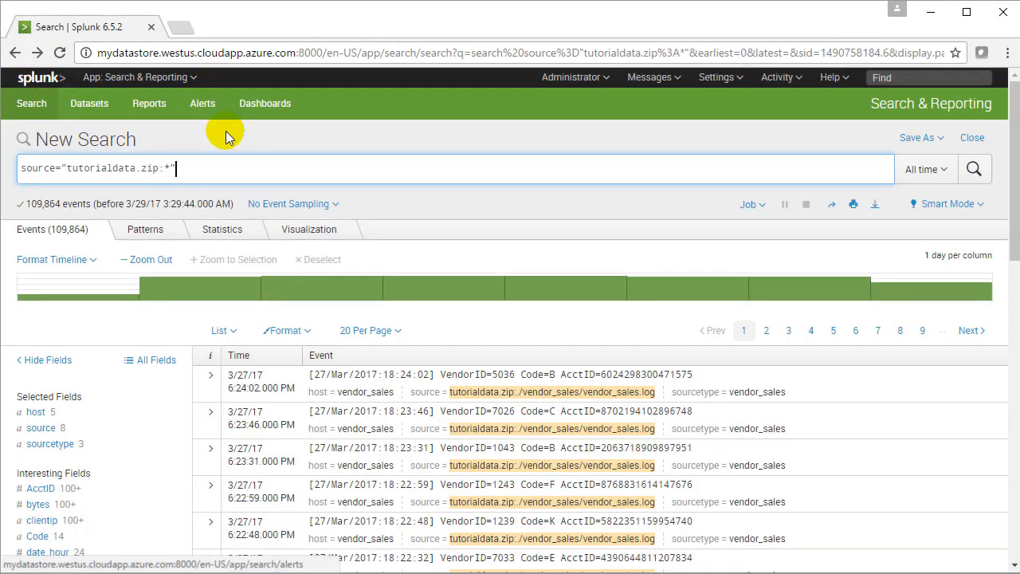
pyautogui.click(147, 77)
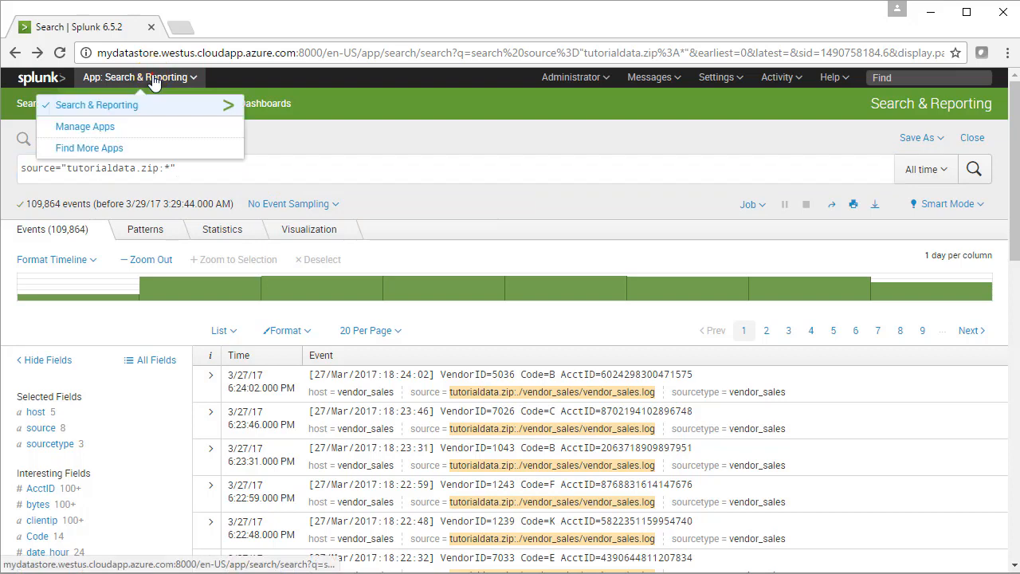
pyautogui.click(96, 104)
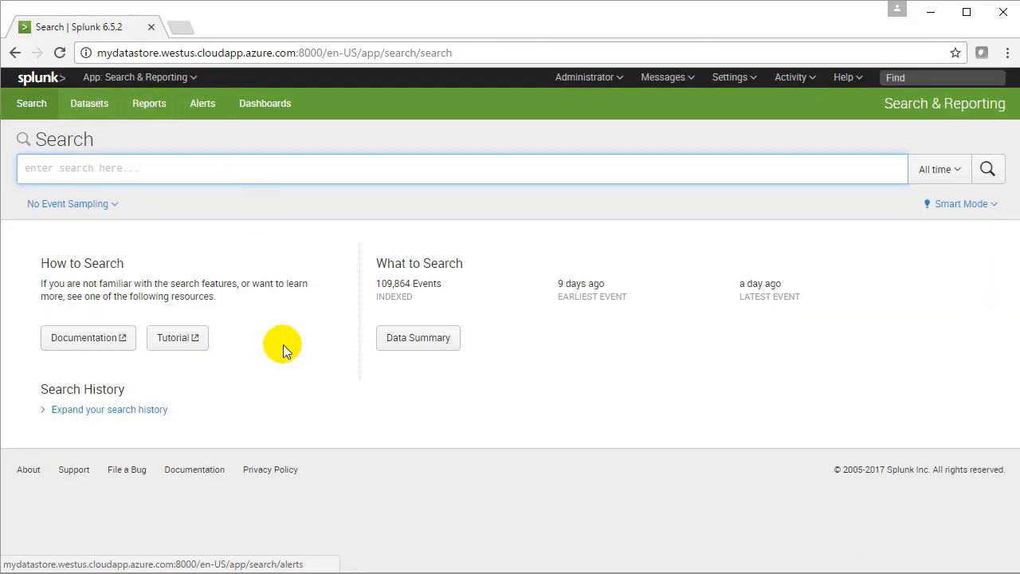
pyautogui.click(417, 338)
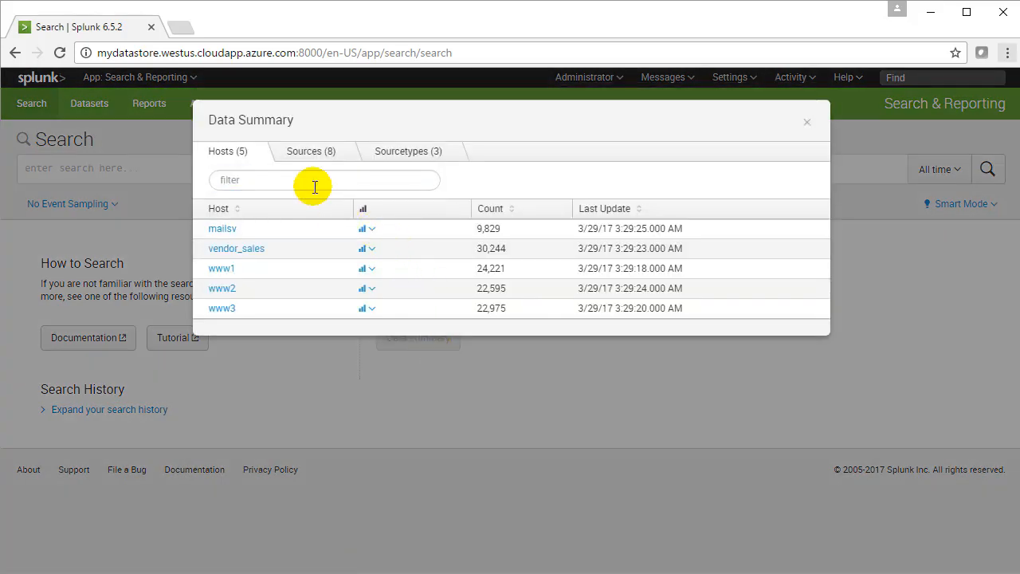
pyautogui.click(312, 150)
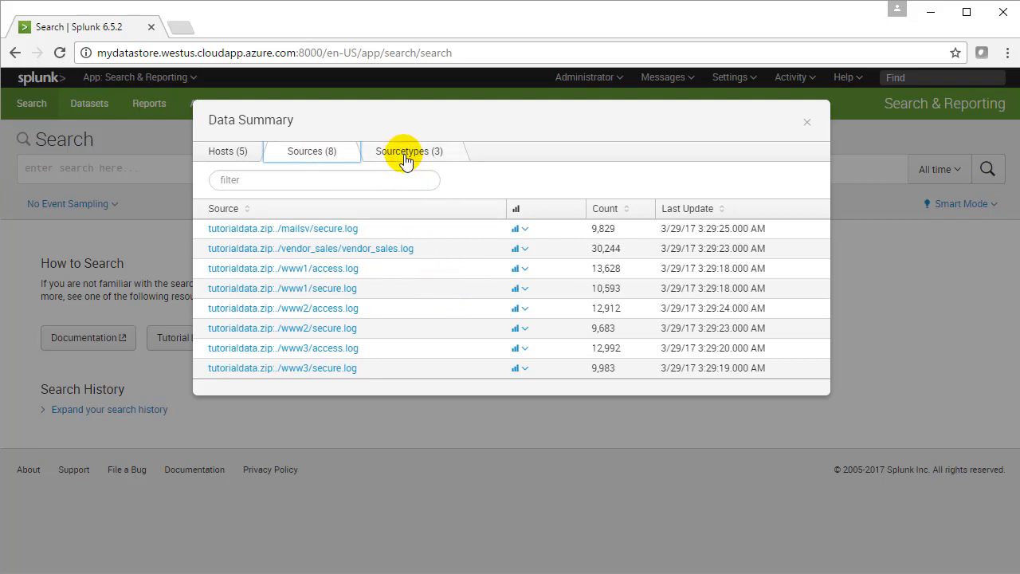
pyautogui.click(408, 152)
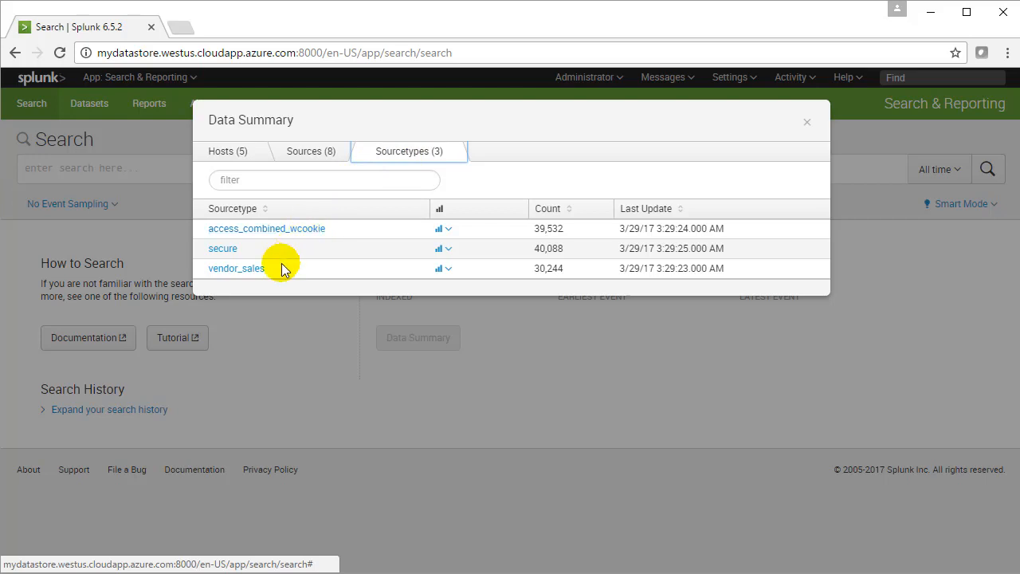
pyautogui.moveTo(269, 279)
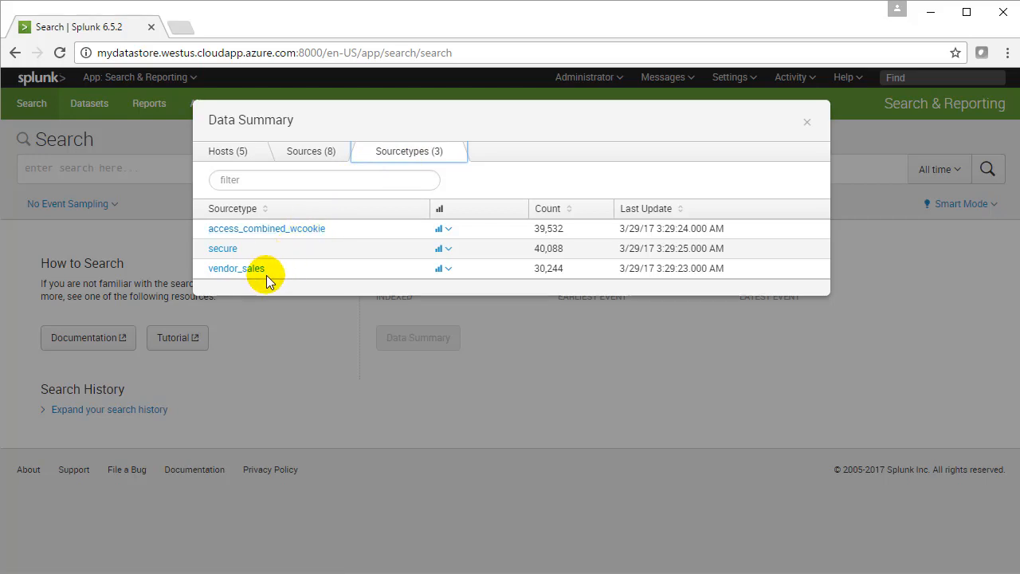
pyautogui.click(311, 151)
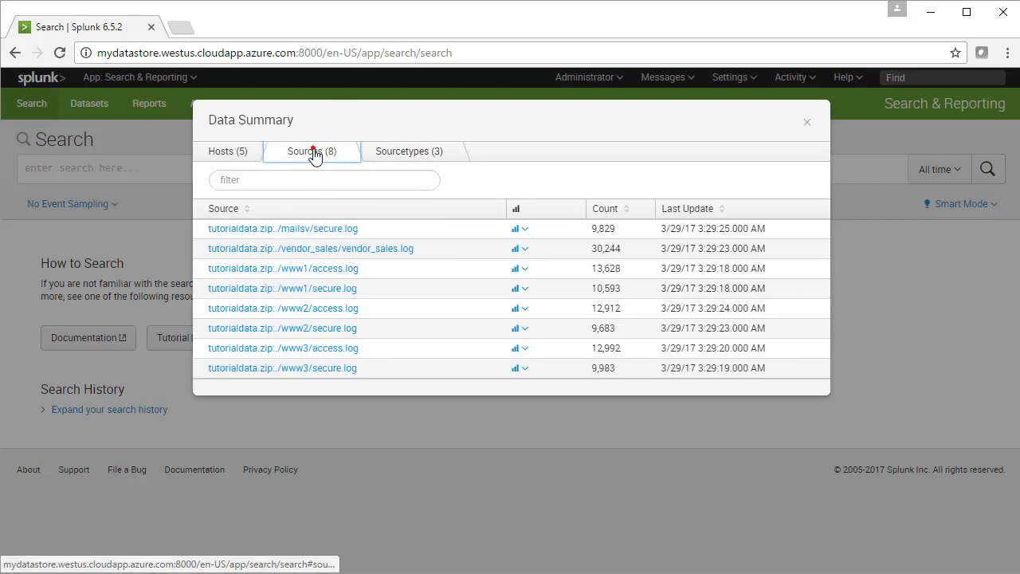
pyautogui.click(310, 152)
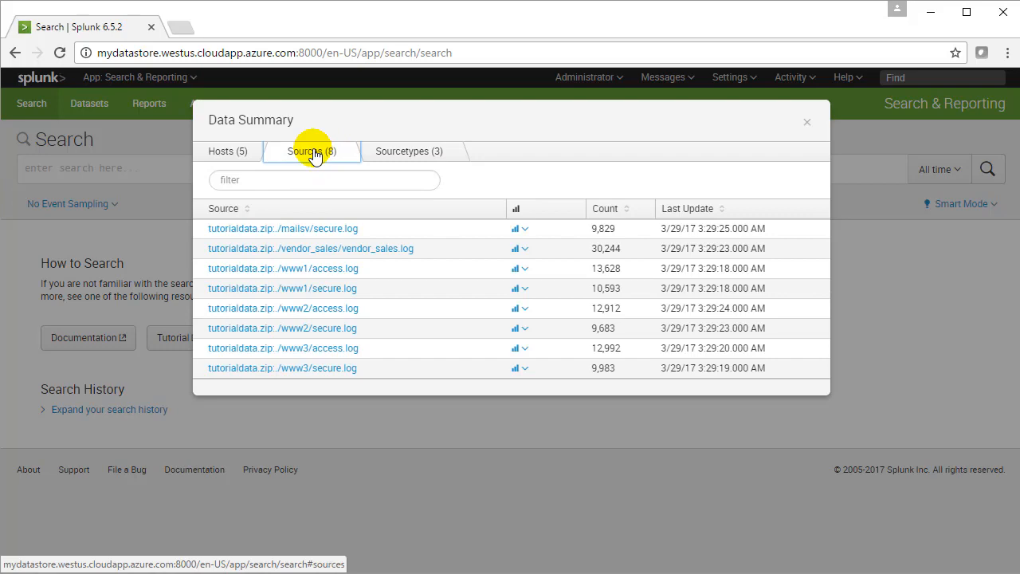
pyautogui.click(283, 256)
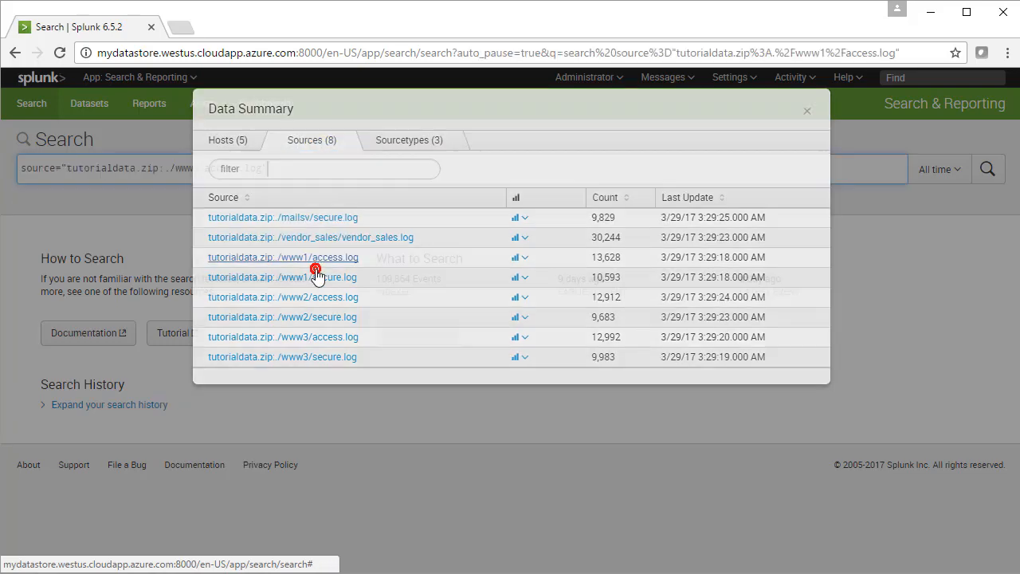
pyautogui.click(283, 257)
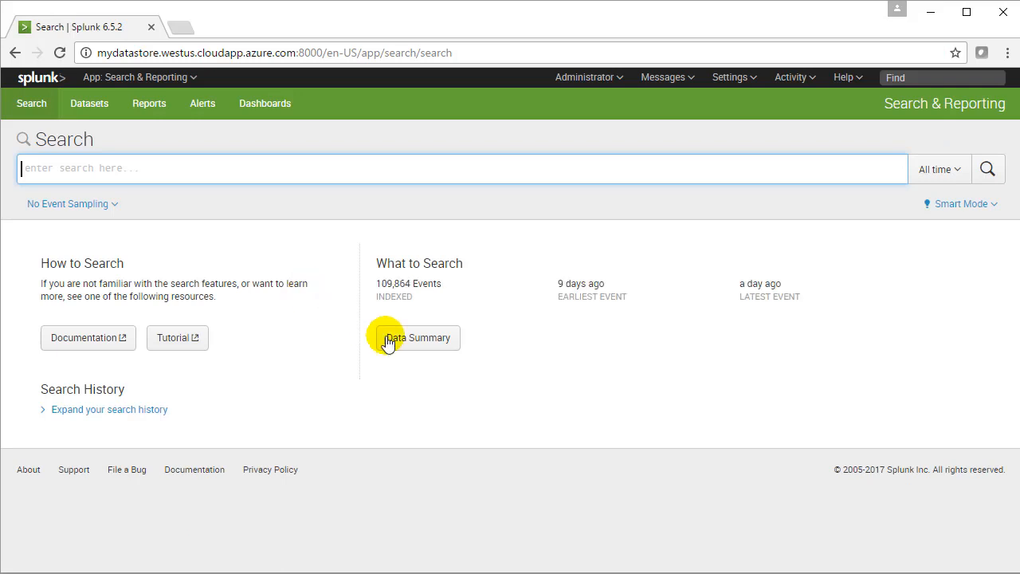
pyautogui.click(418, 338)
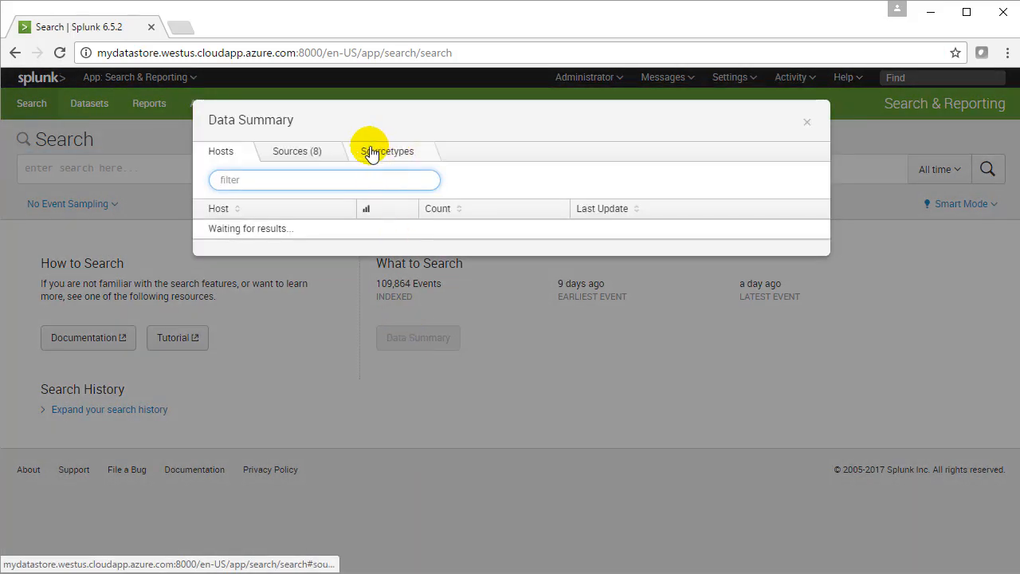
pyautogui.click(387, 151)
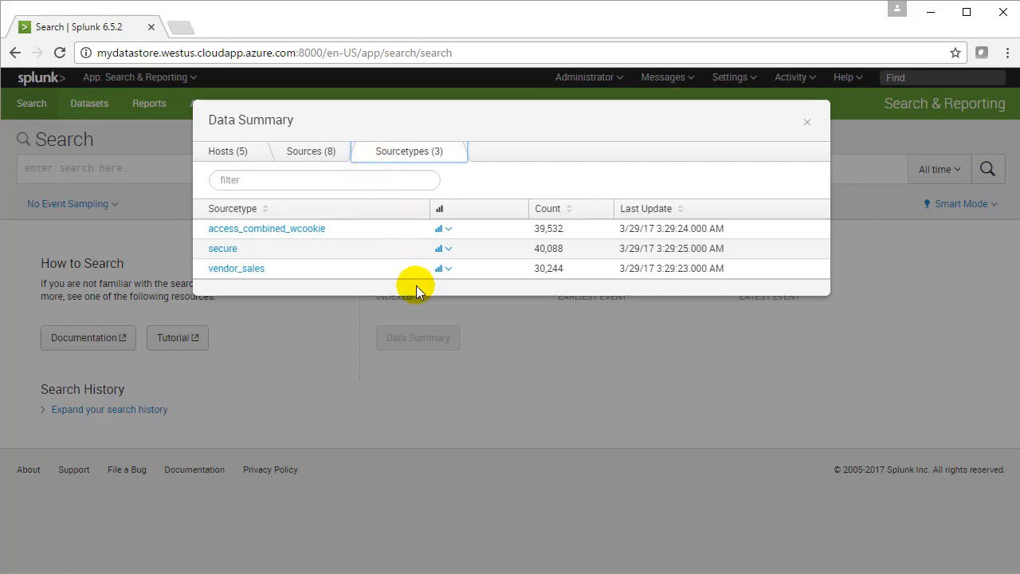
pyautogui.click(236, 268)
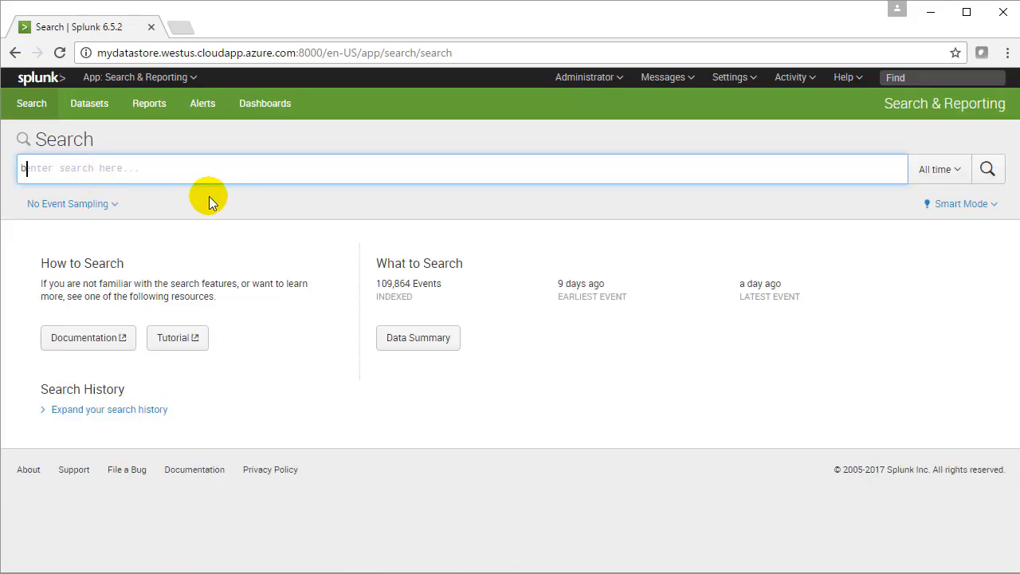
# Search buttercupgames, try a one-hour window, then set the range to Week to date.
pyautogui.write('but')
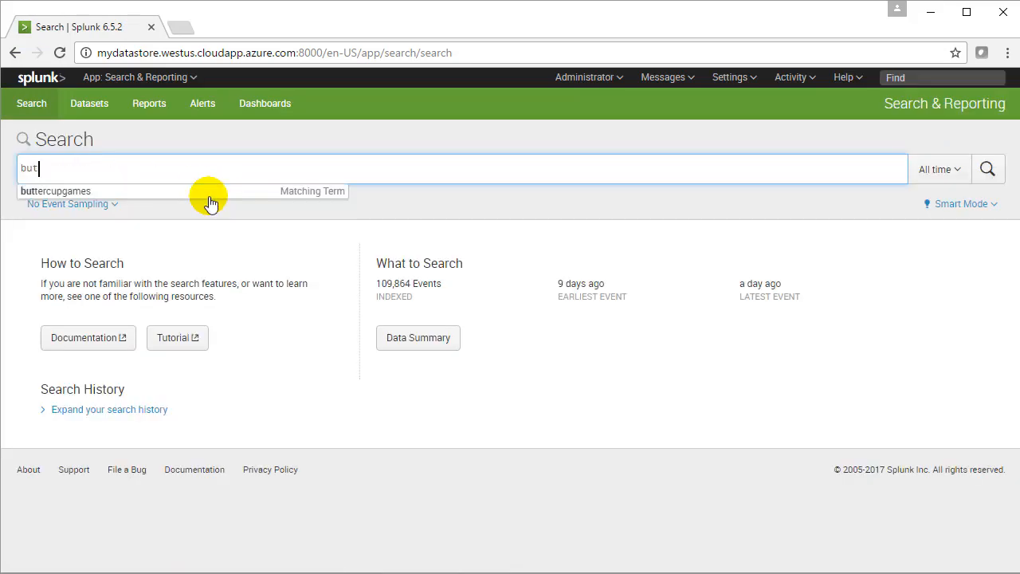
pyautogui.write('tercupgames')
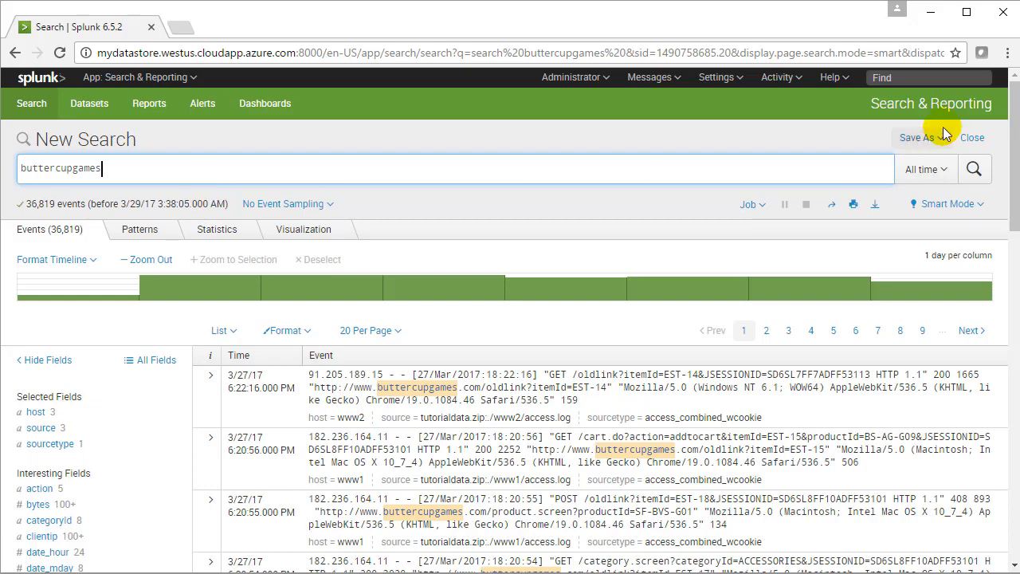
pyautogui.click(926, 169)
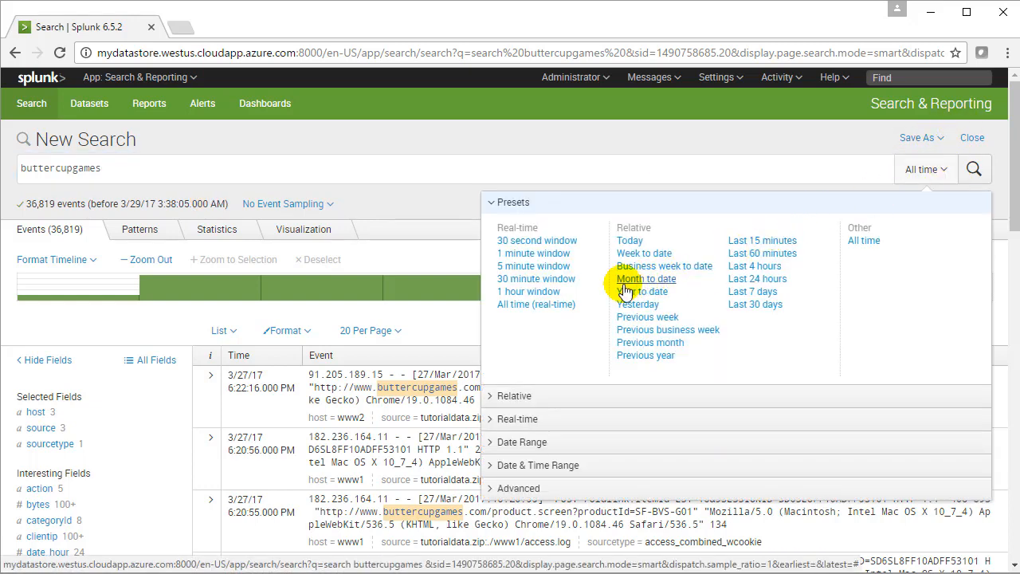
pyautogui.click(528, 292)
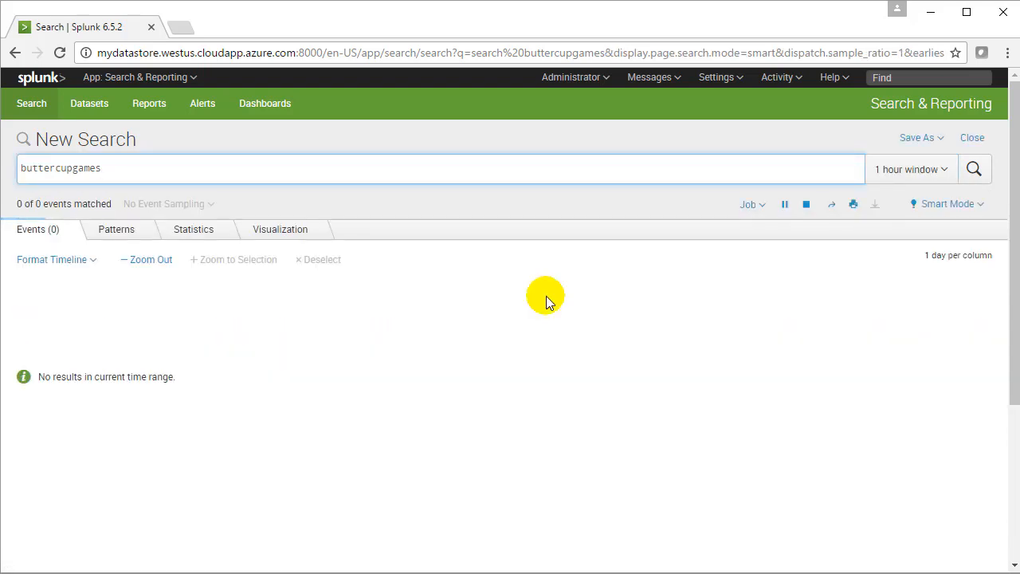
pyautogui.click(910, 169)
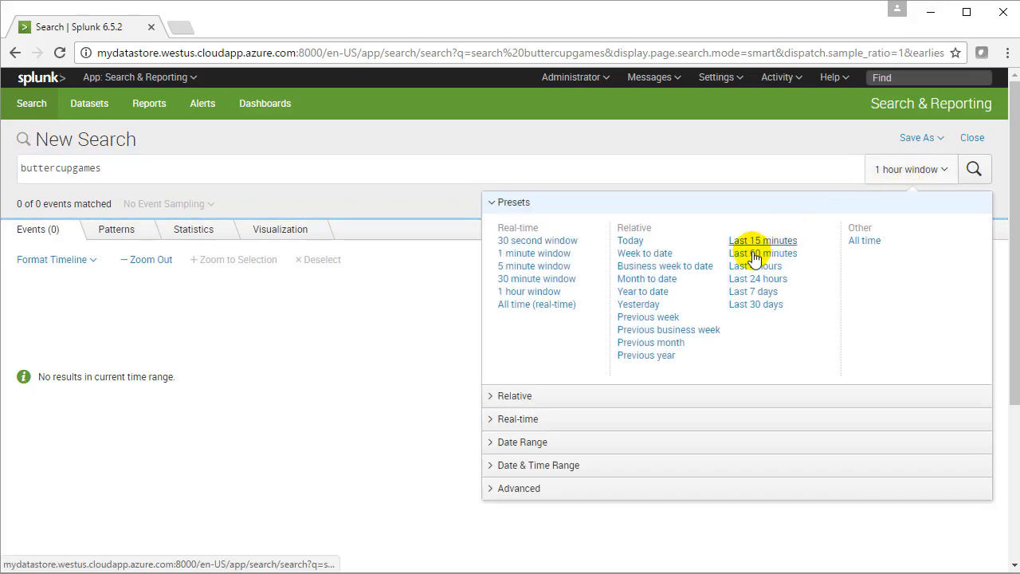
pyautogui.click(645, 253)
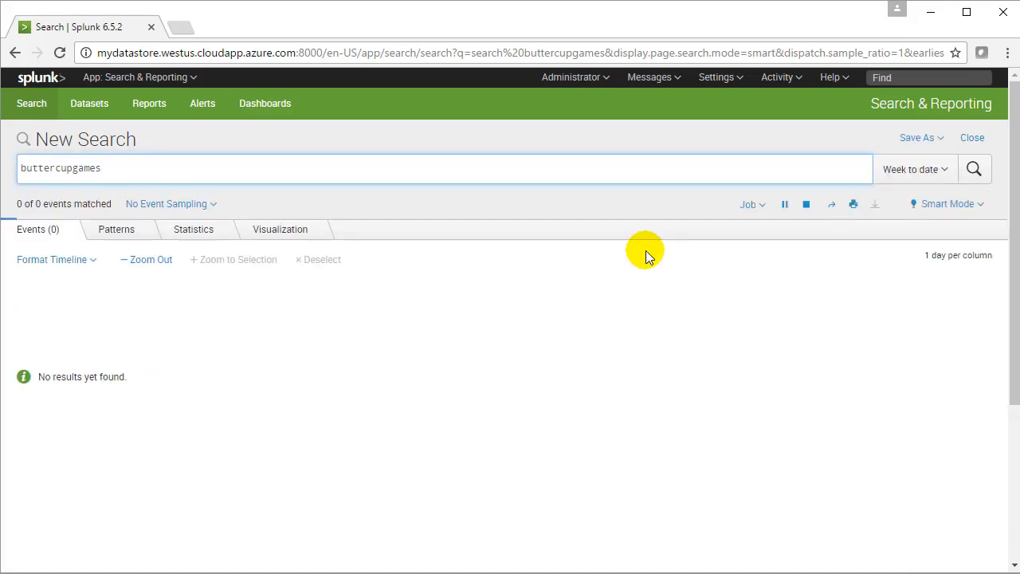
pyautogui.click(975, 168)
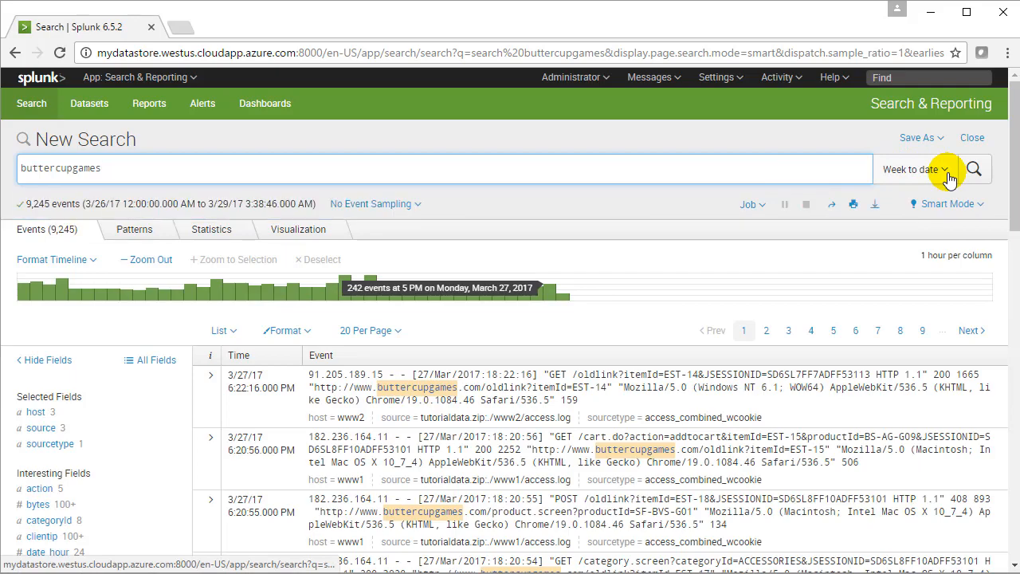